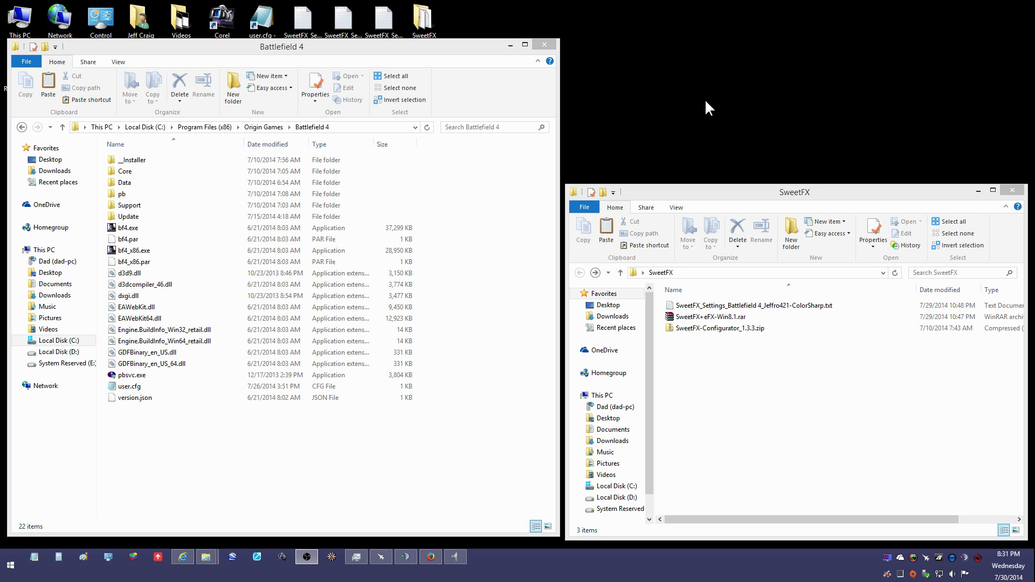
mouse_move(685, 81)
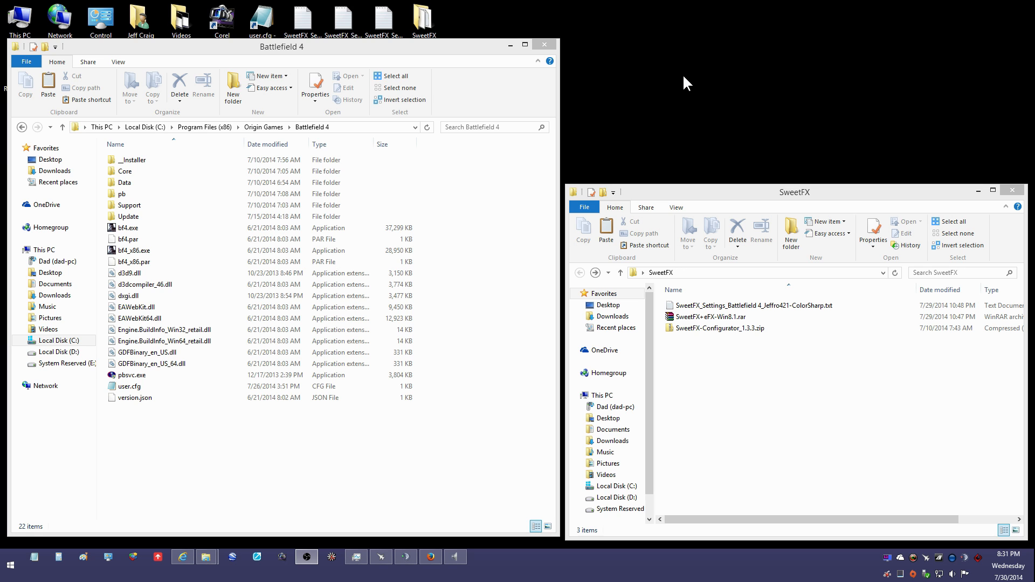
- Extract SweetFX+eFX-Win8.1.rar in WinRAR to its default SweetFX+eFX-Win8.1 folder
left_click(749, 305)
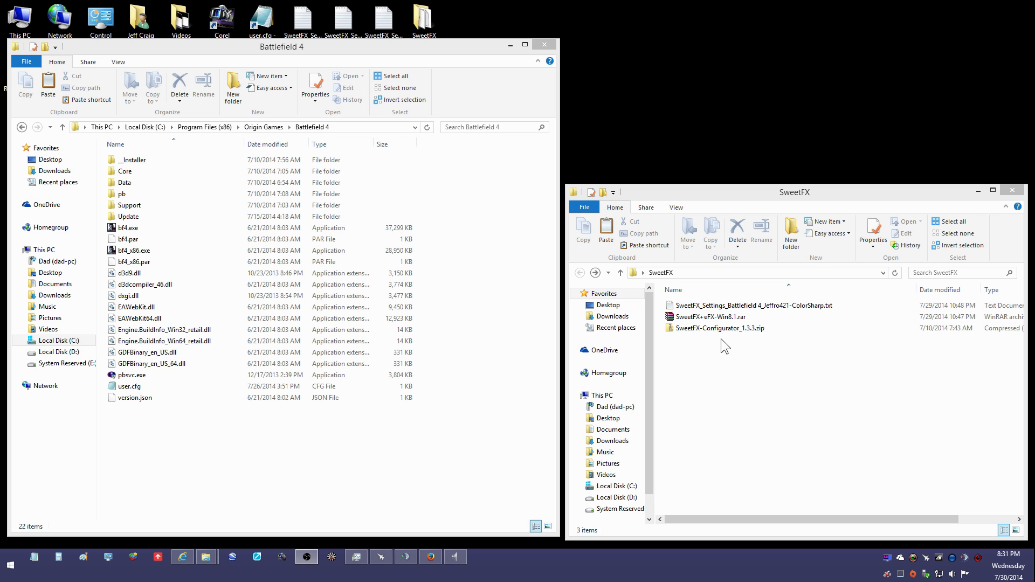
left_click(720, 328)
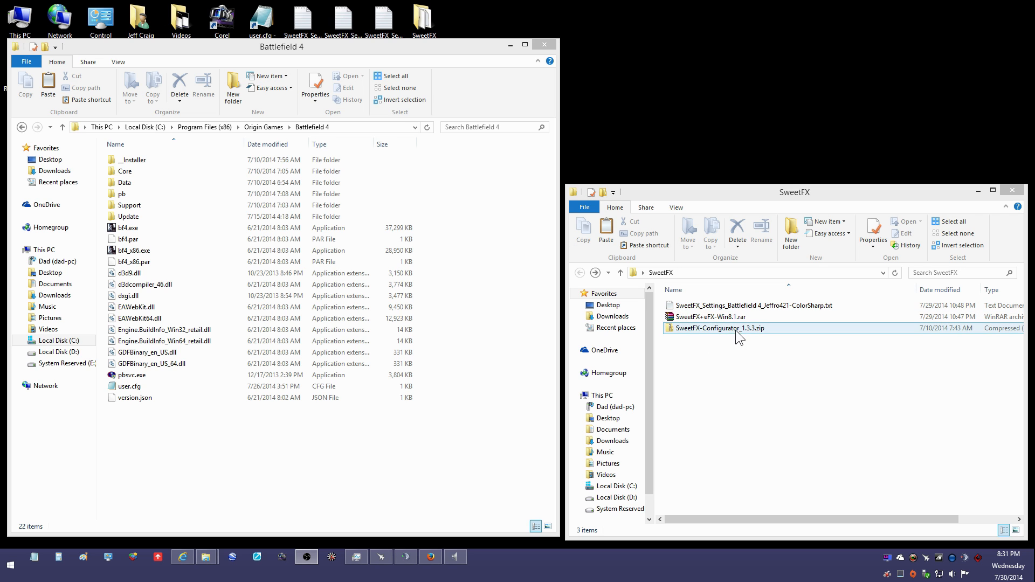
left_click(709, 317)
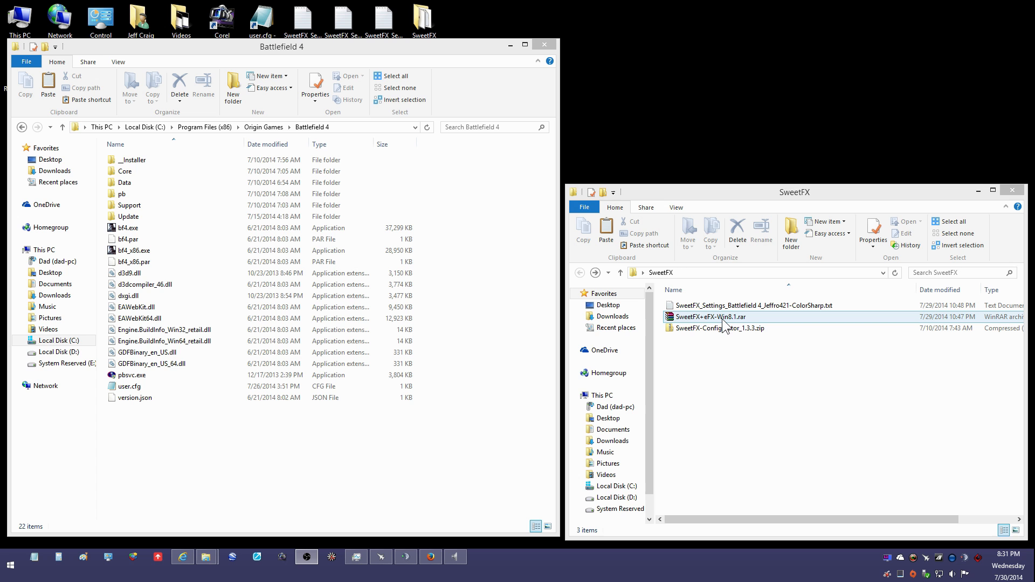
double_click(710, 316)
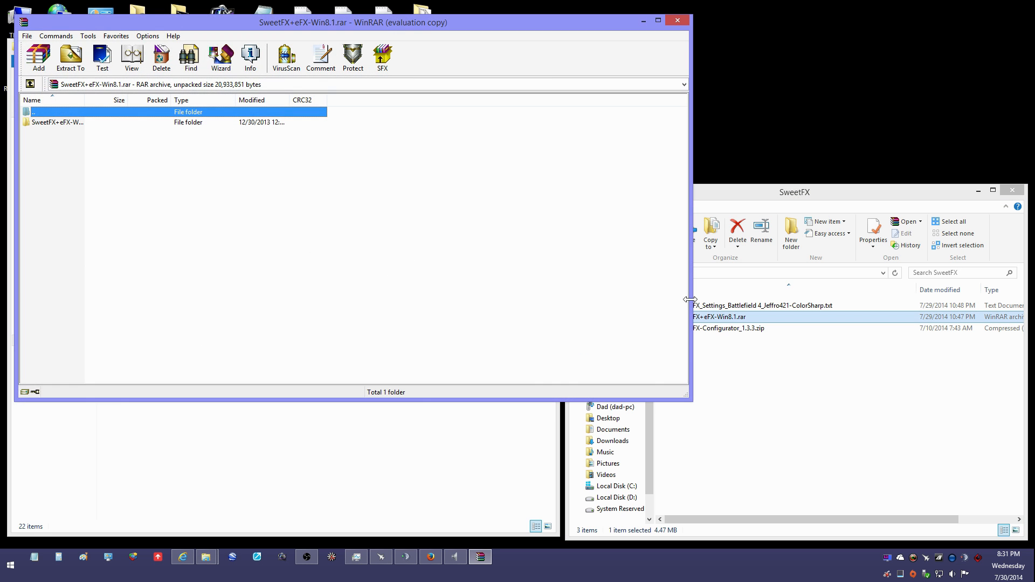
left_click(70, 57)
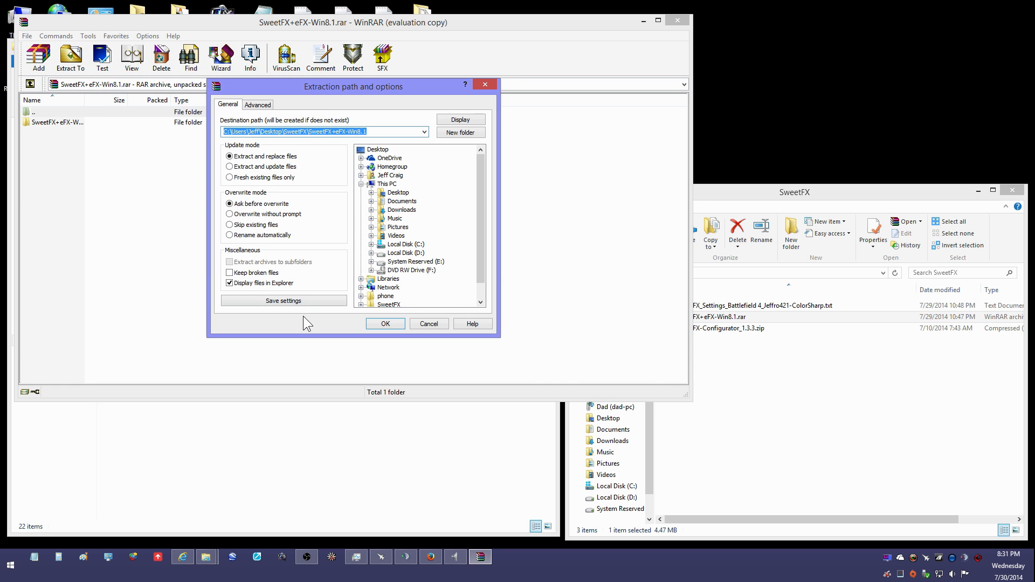
left_click(385, 323)
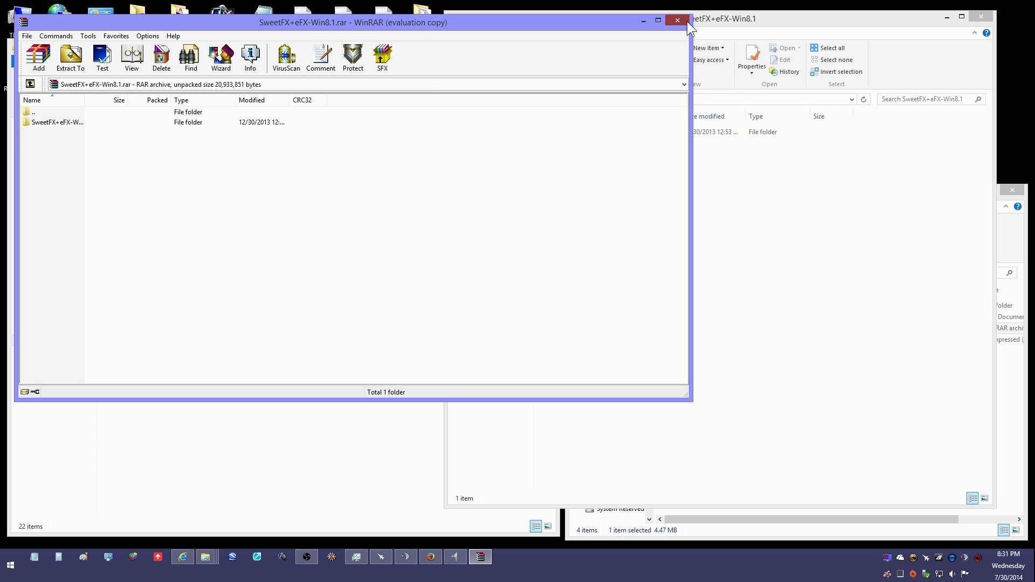
- Copy the For Windows 8.1-x64 files into Battlefield 4, replacing same-named files
left_click(676, 20)
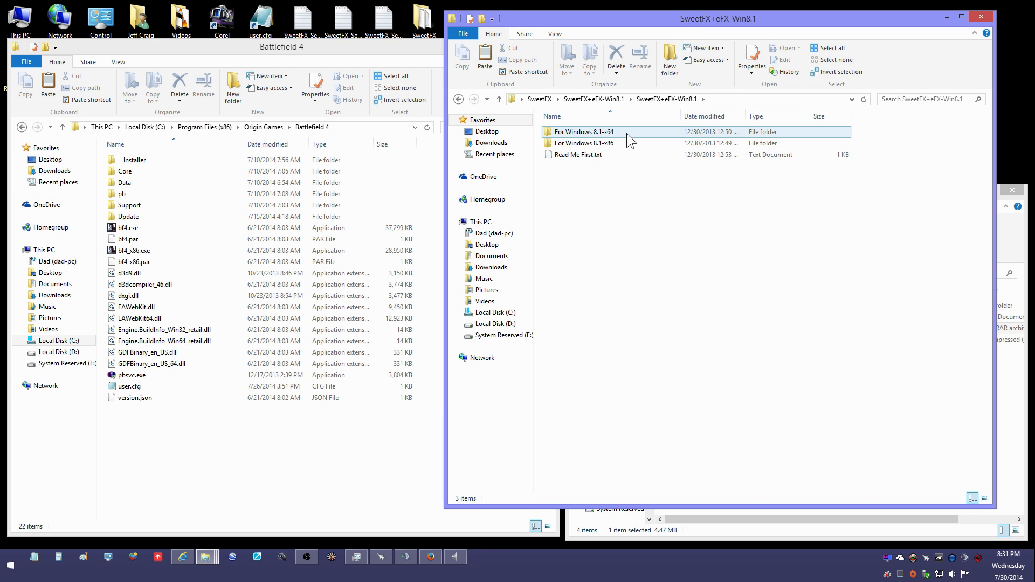
left_click(581, 131)
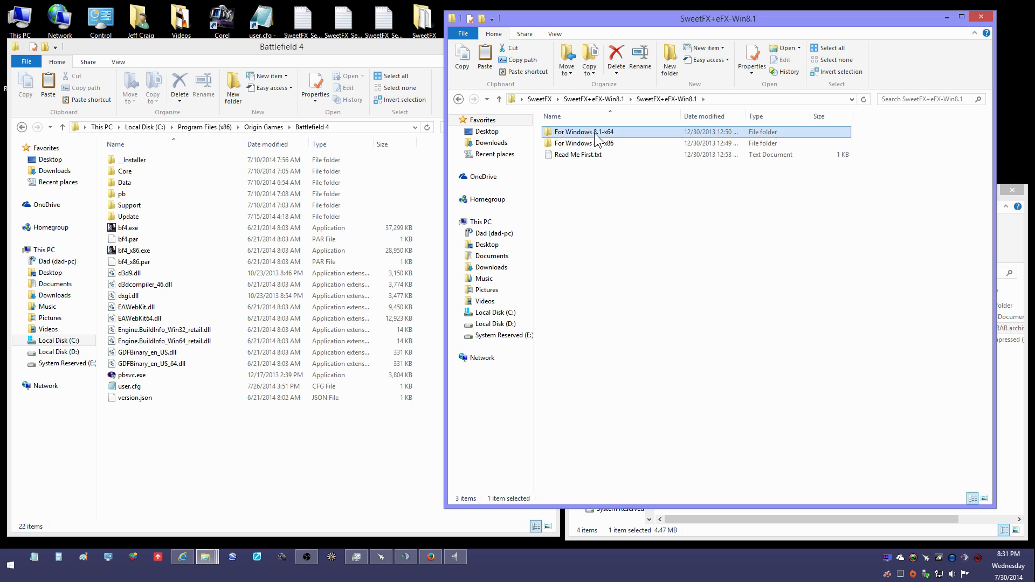
double_click(588, 131)
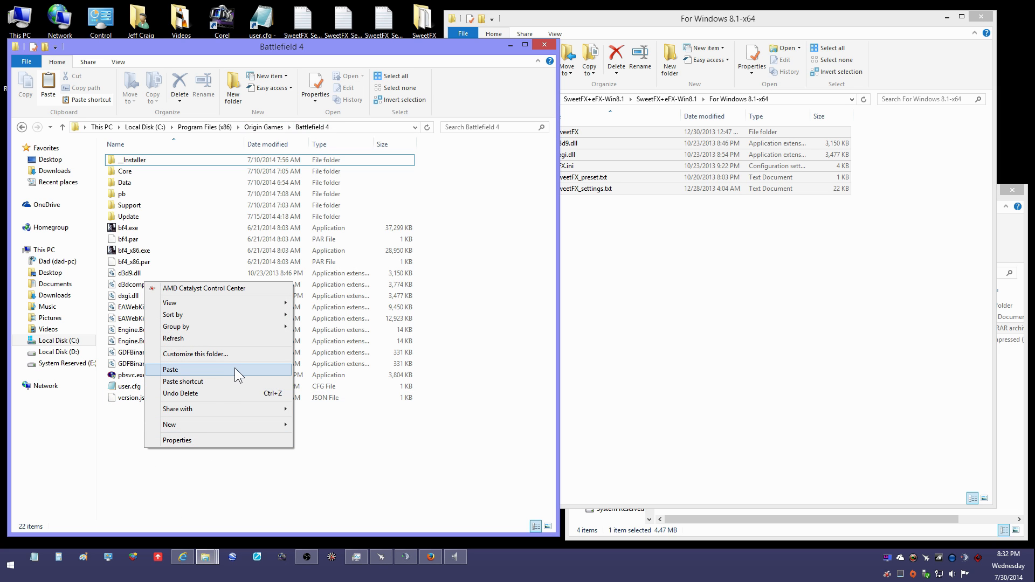
left_click(171, 370)
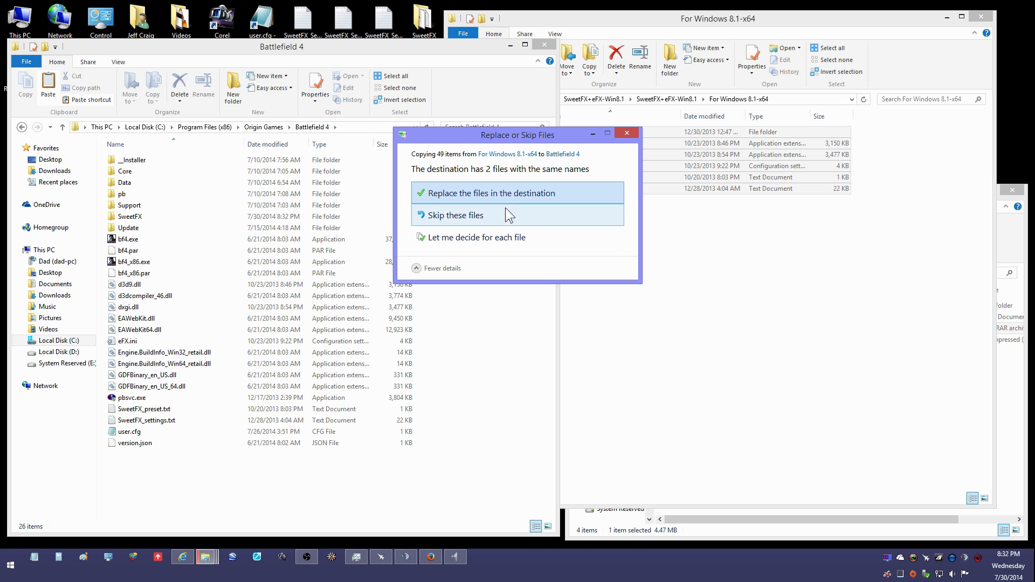
left_click(488, 193)
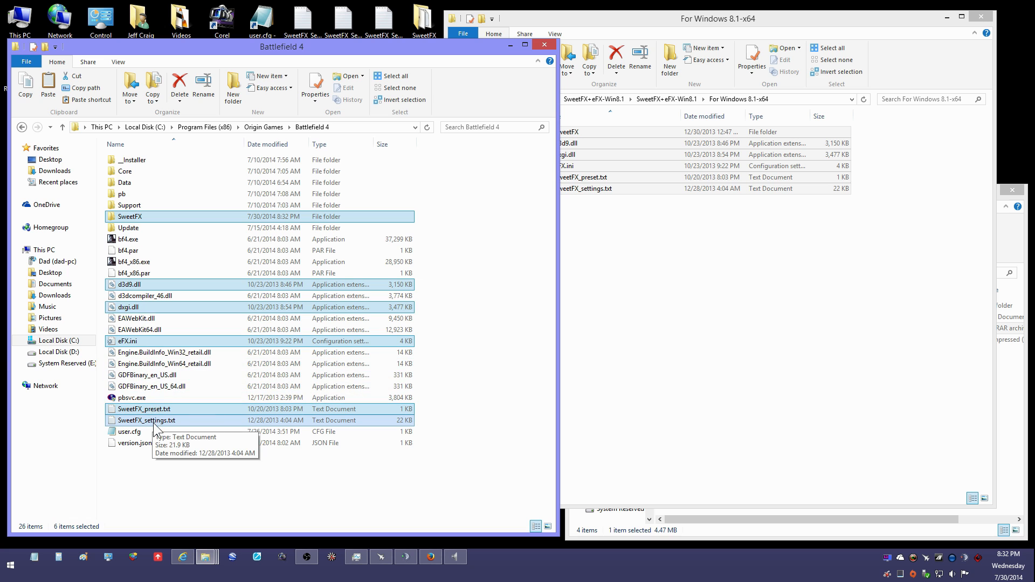
mouse_move(250, 455)
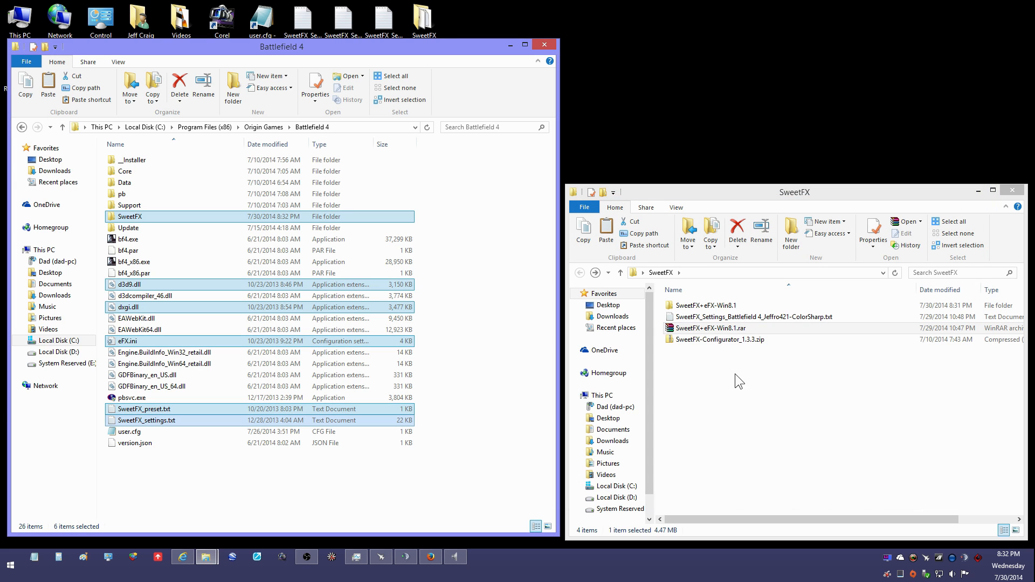
- Extract all of SweetFX-Configurator_1.3.3.zip to its suggested folder
left_click(719, 339)
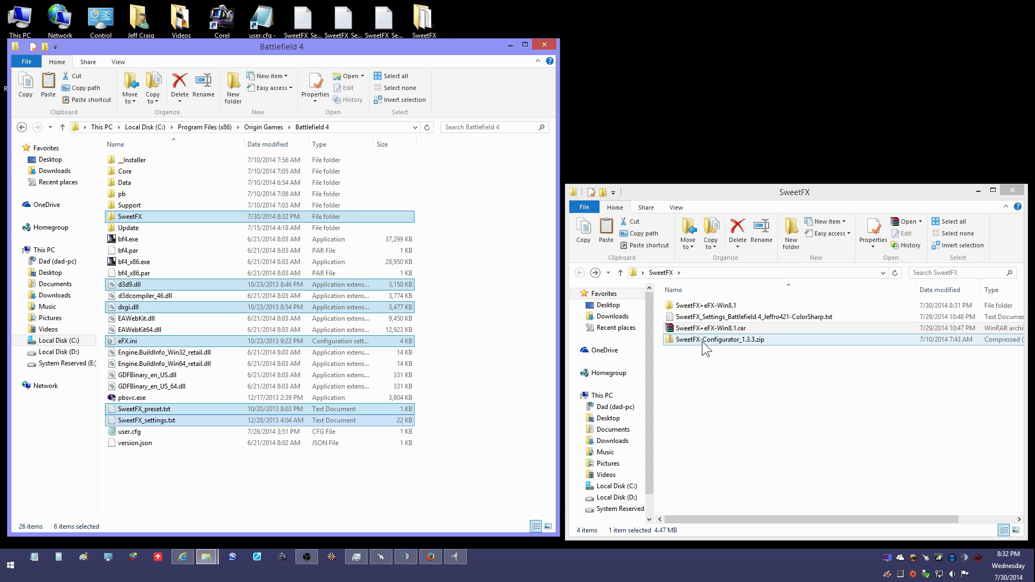
double_click(709, 339)
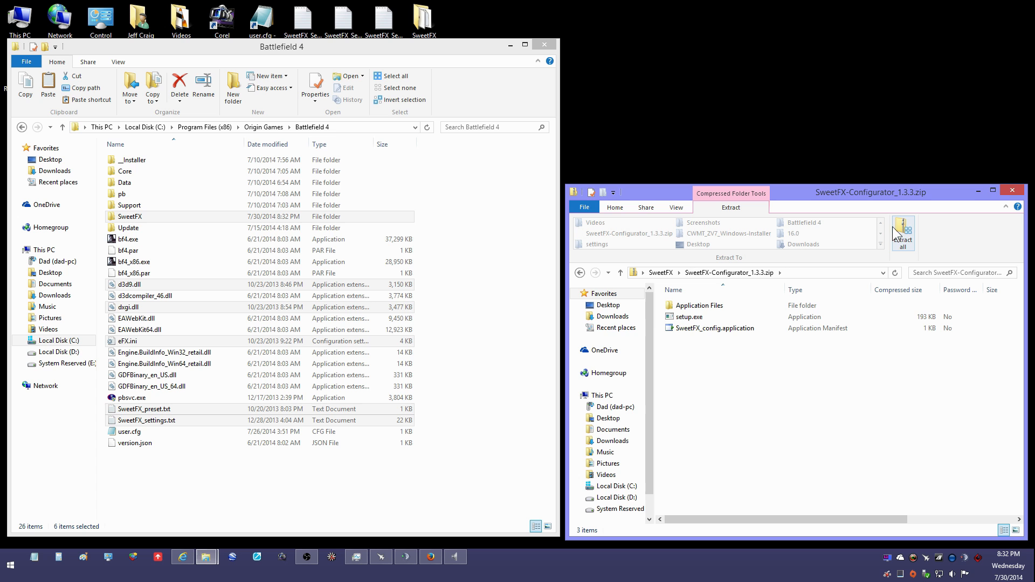
left_click(902, 230)
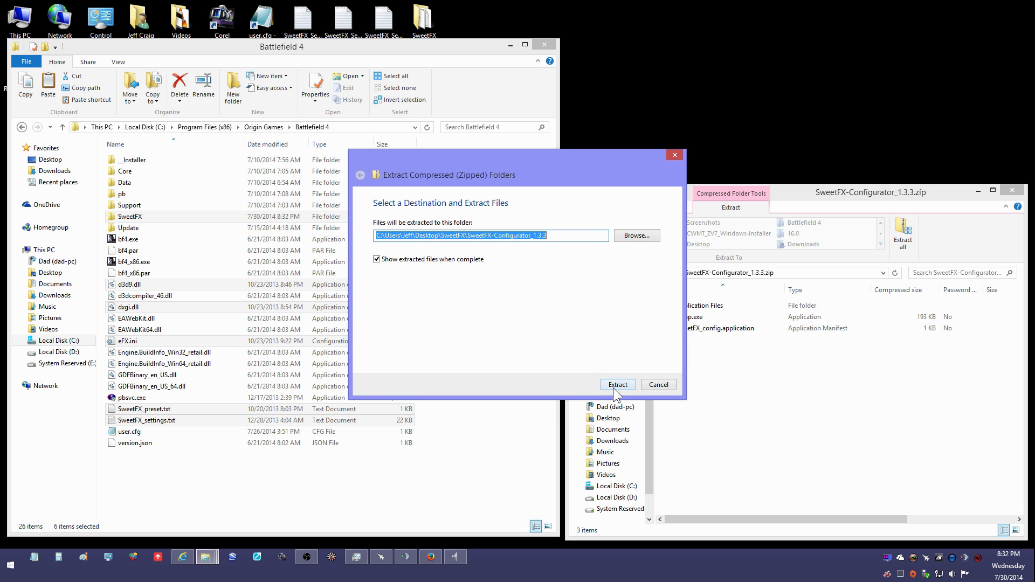
left_click(617, 384)
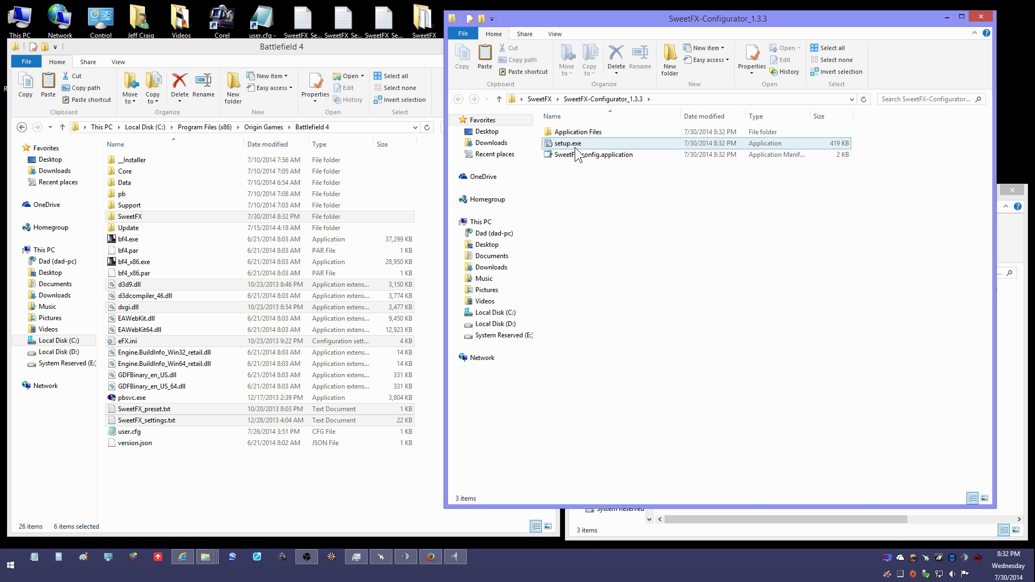
mouse_move(567, 144)
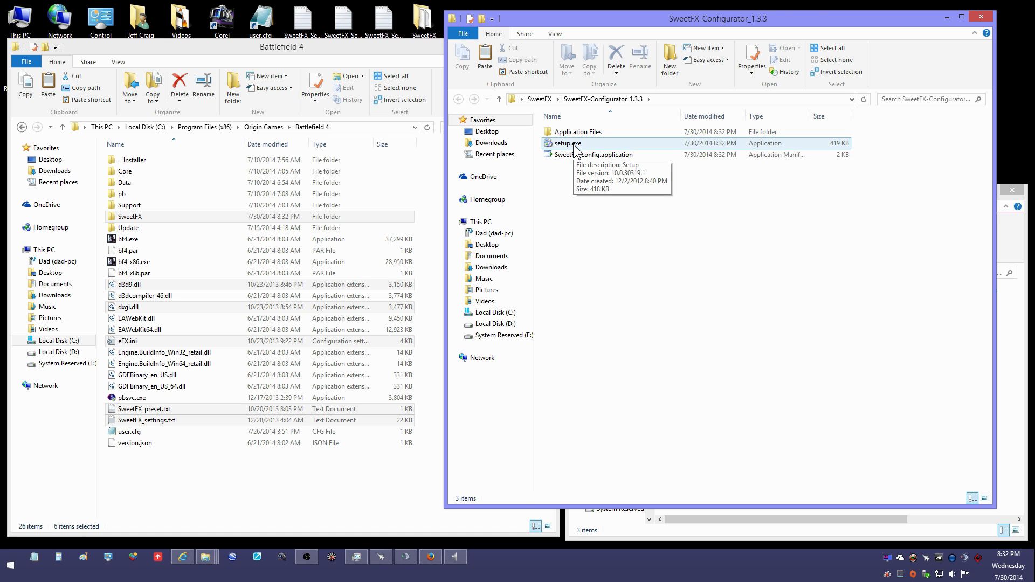
- Install SweetFX Configurator 1.3.3 from setup.exe, approving the security warnings, and launch it
double_click(565, 144)
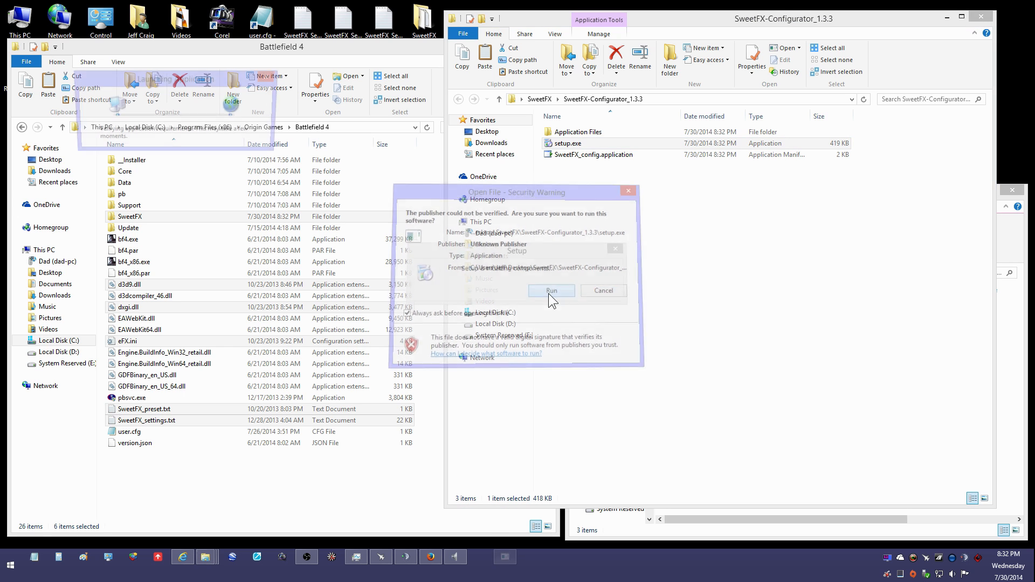
left_click(550, 290)
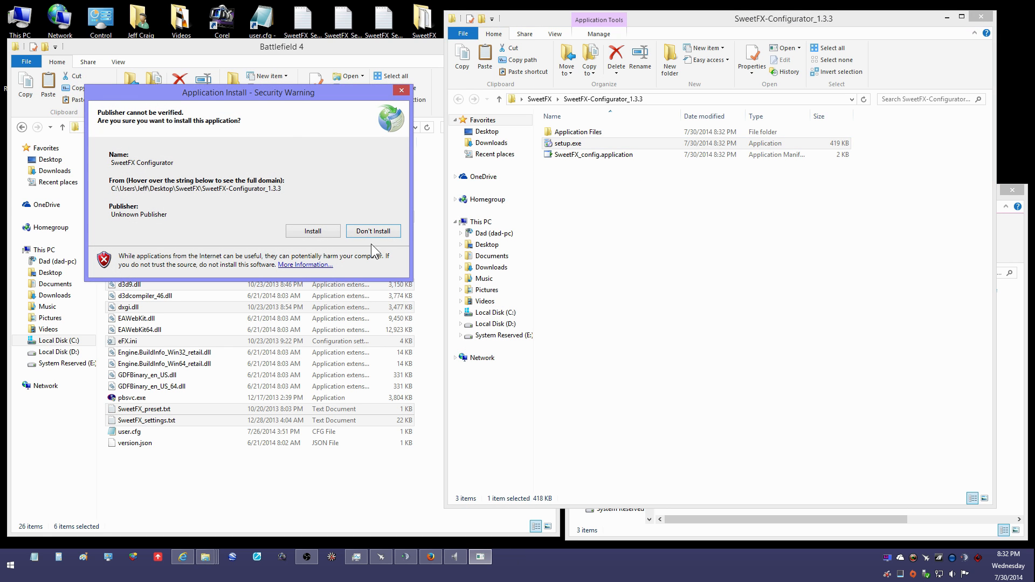
left_click(312, 231)
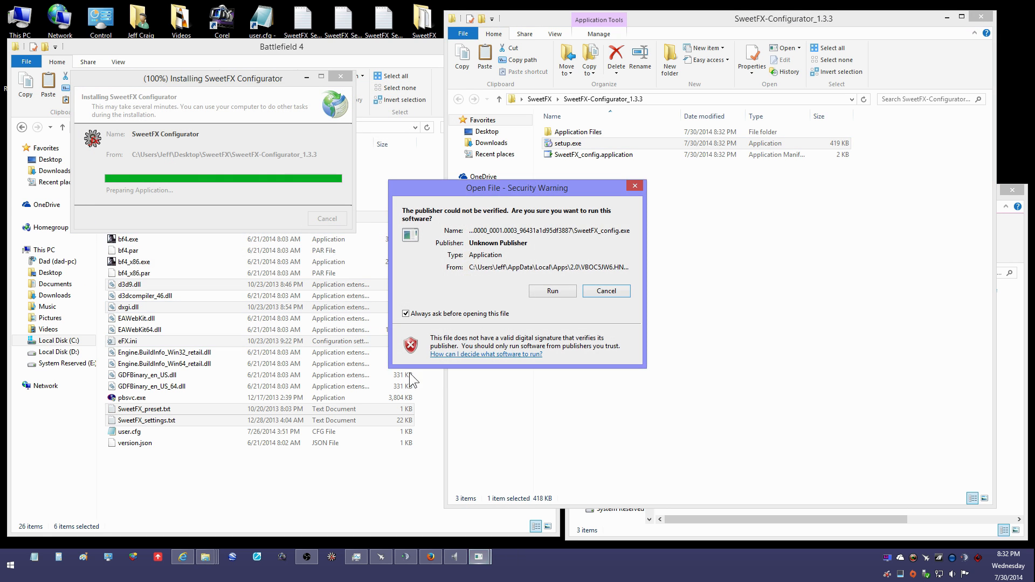
left_click(552, 291)
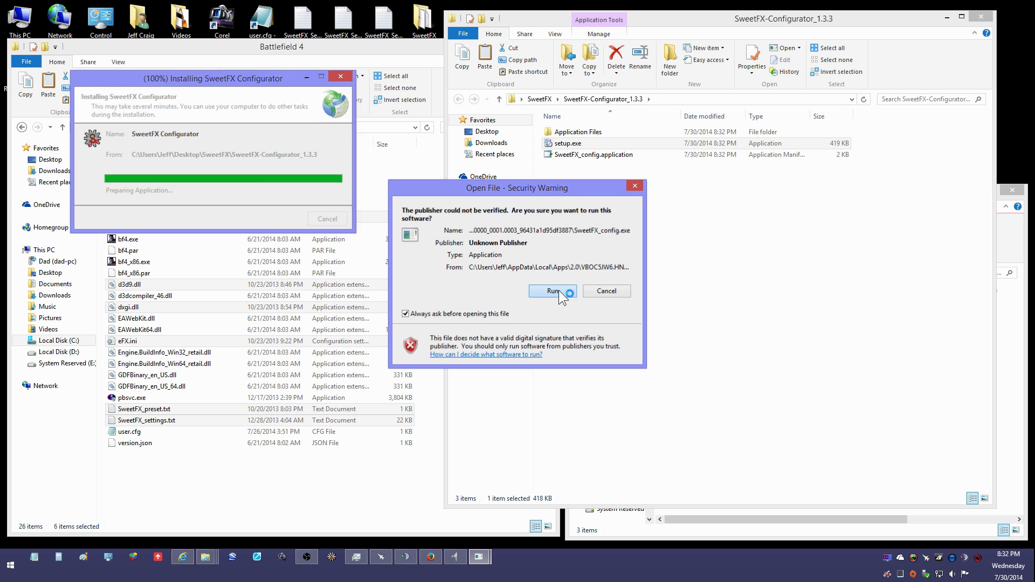
left_click(551, 290)
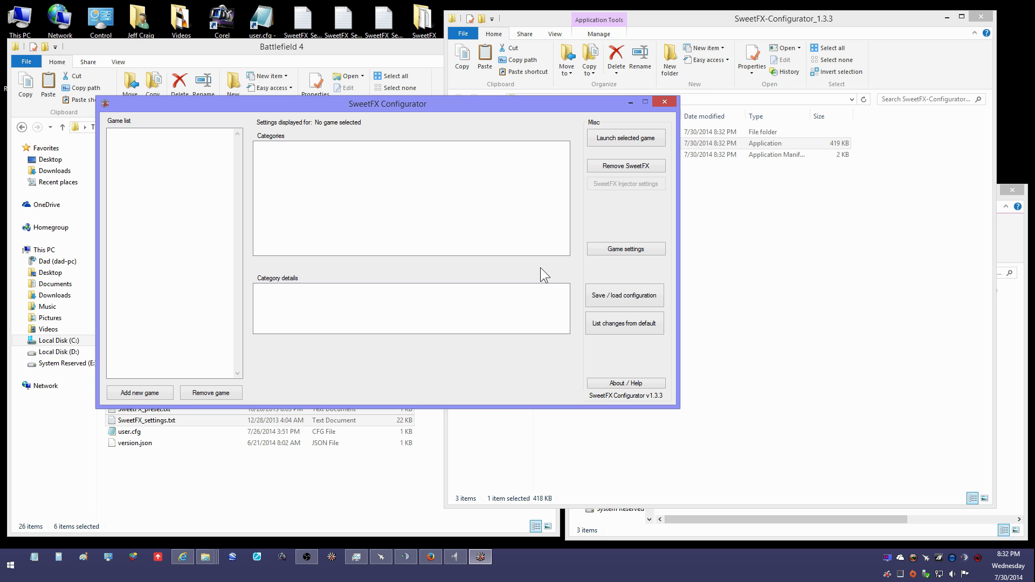
mouse_move(167, 414)
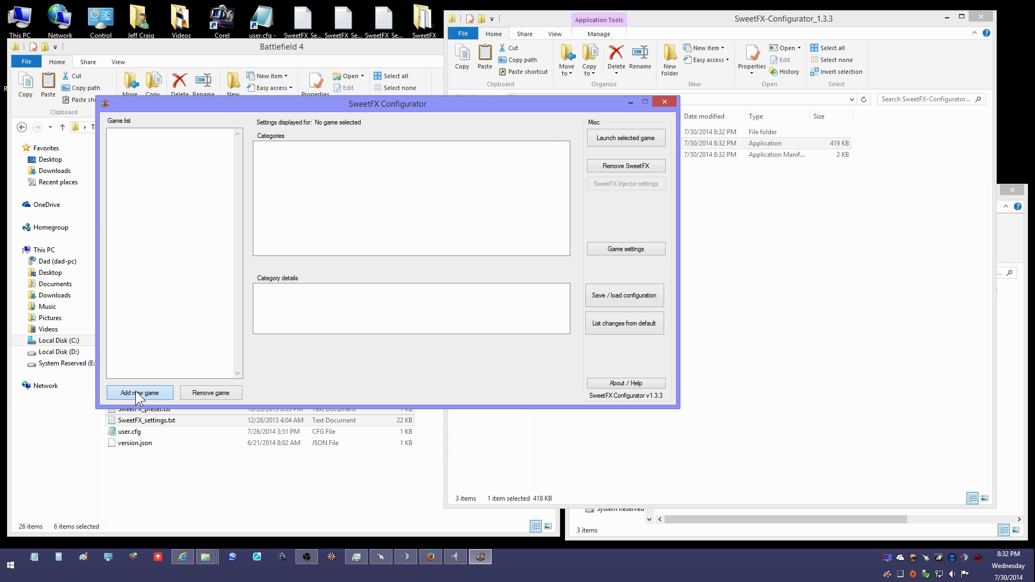
- Add bf4.exe from C:\Origin Games as a new game and open its presets window
left_click(139, 393)
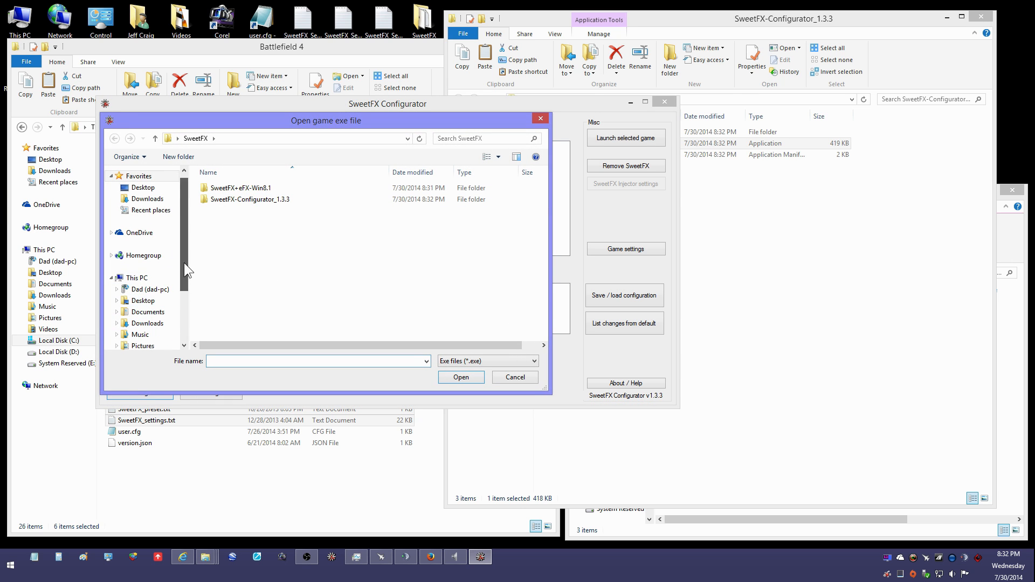
left_click(151, 295)
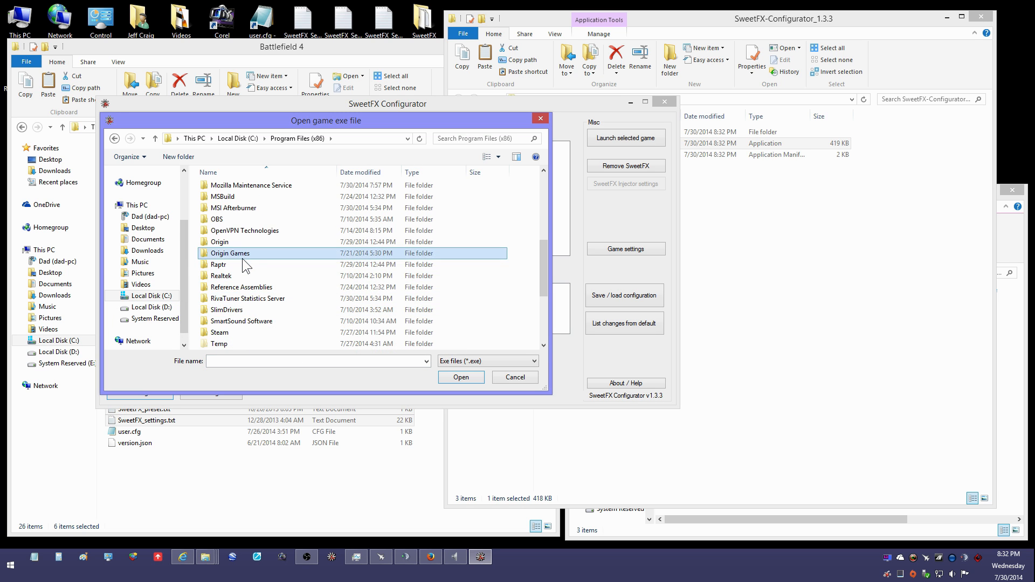
double_click(230, 253)
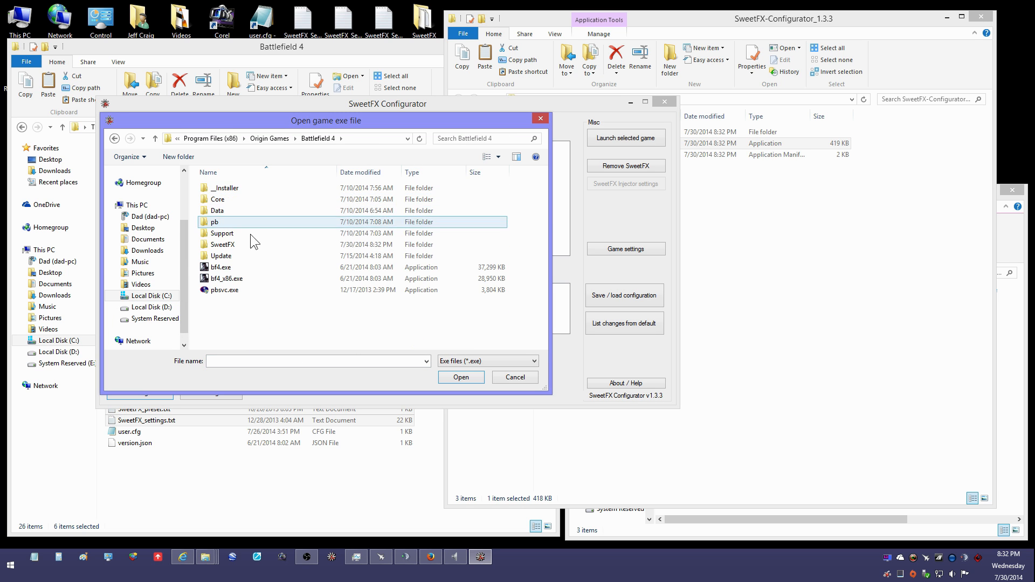
left_click(220, 267)
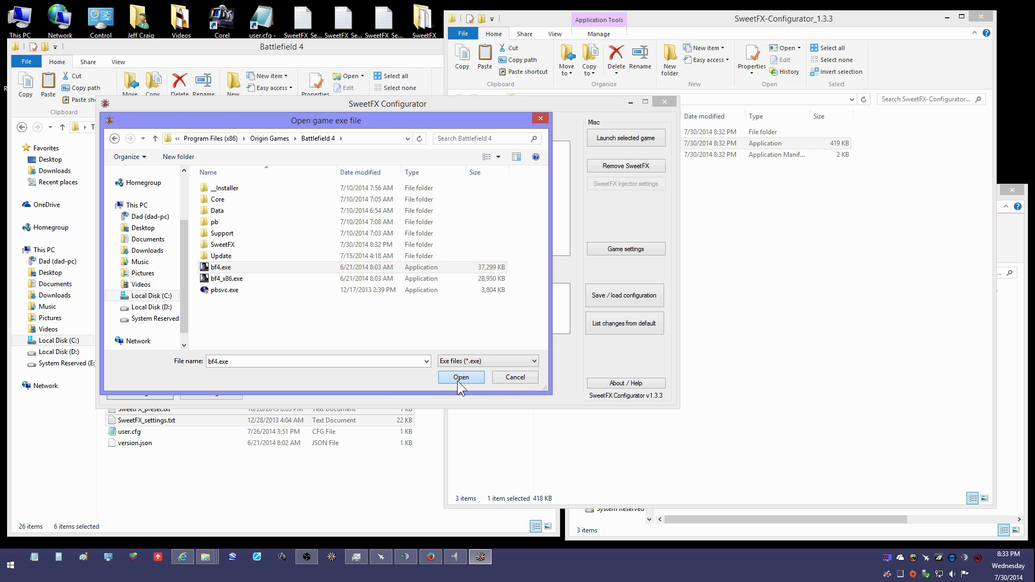
left_click(460, 377)
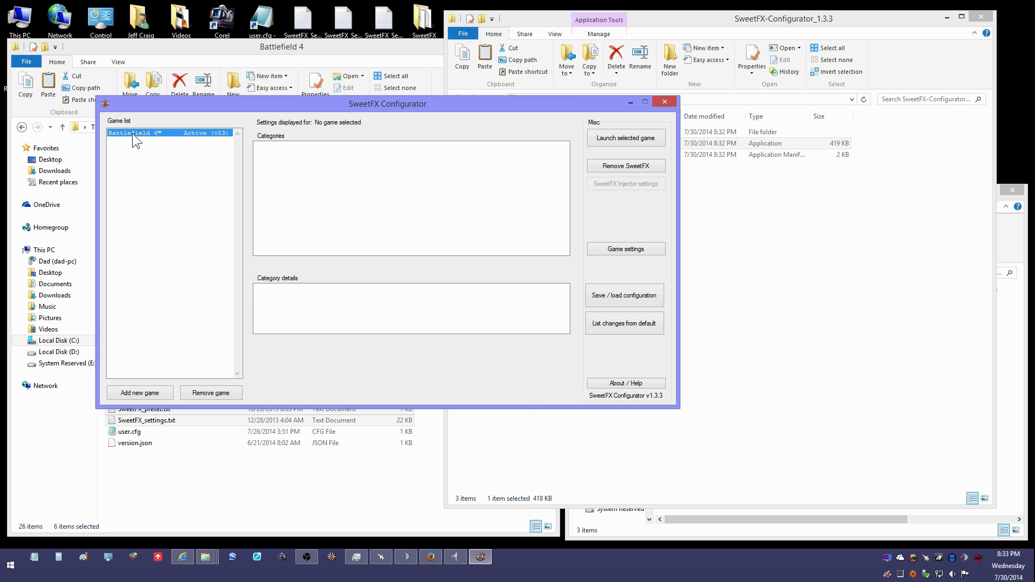
left_click(170, 132)
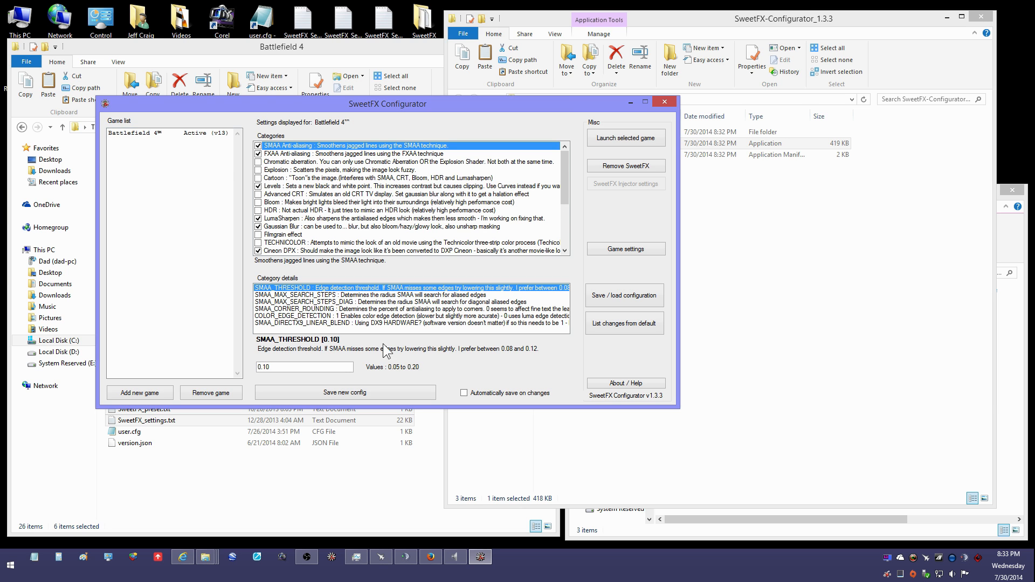
mouse_move(401, 313)
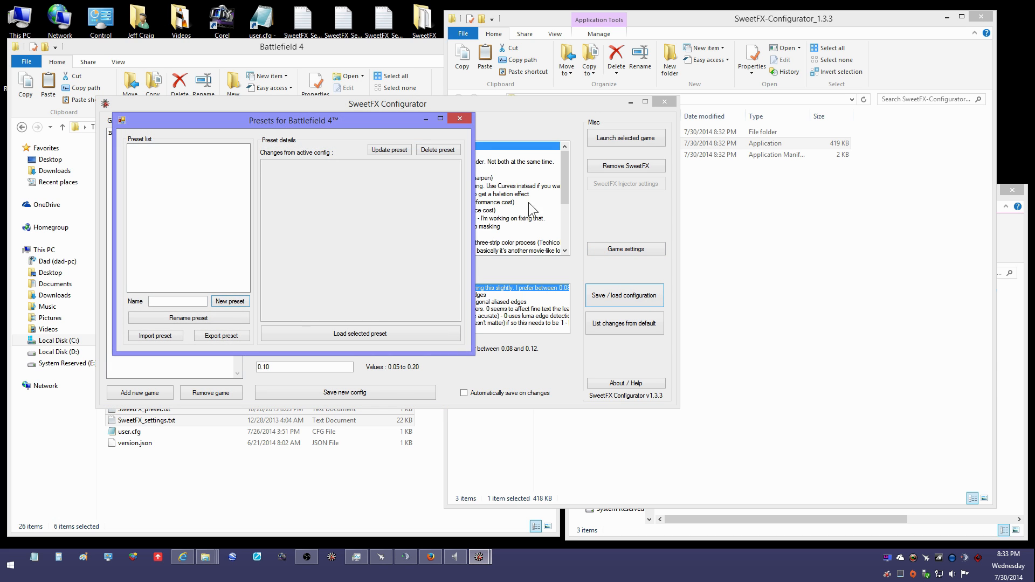
mouse_move(145, 355)
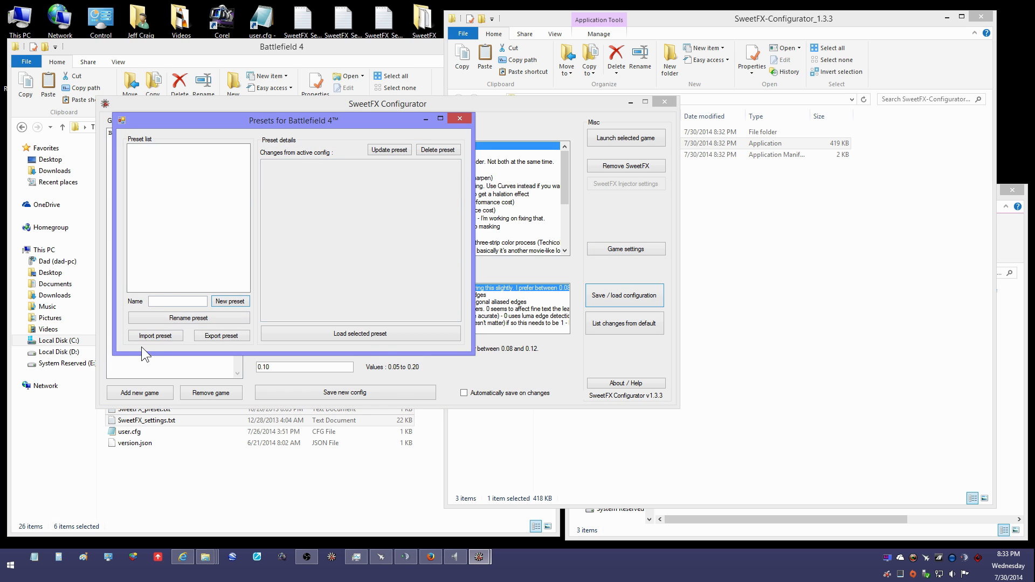
- Import the Jeffro421 ColorSharp settings file from Desktop > SweetFX as a preset
left_click(155, 335)
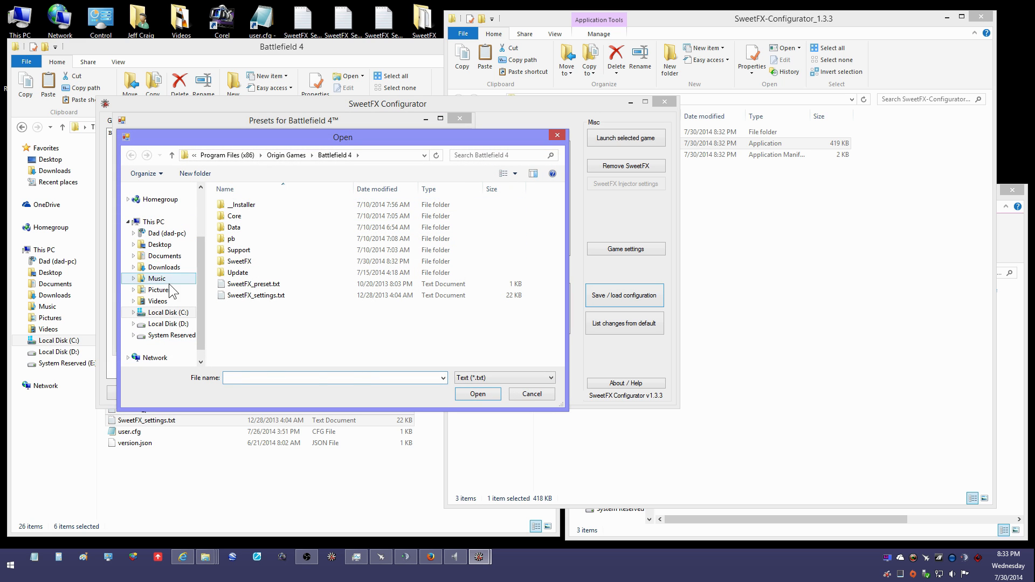
left_click(159, 244)
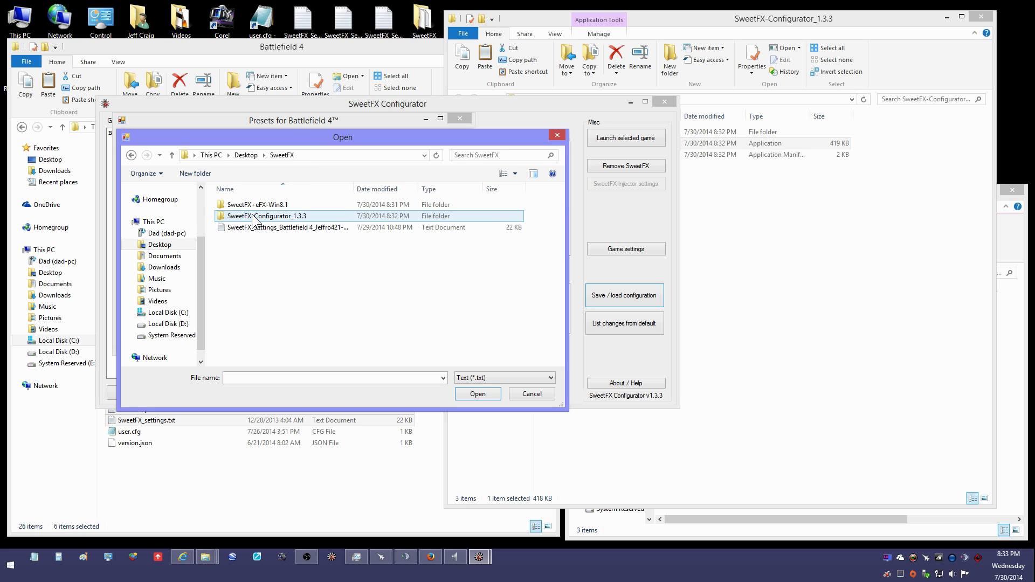
left_click(285, 227)
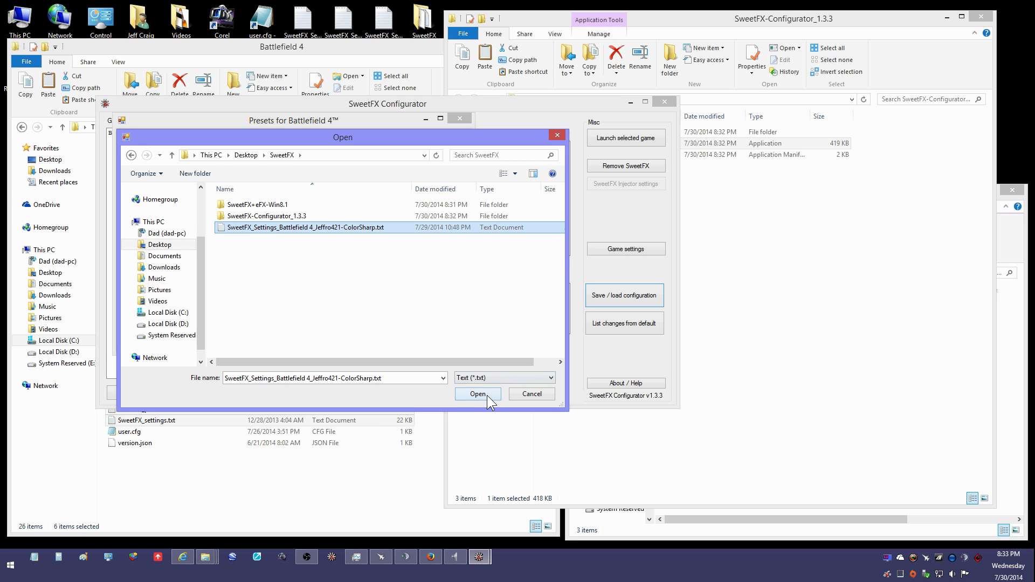
left_click(477, 394)
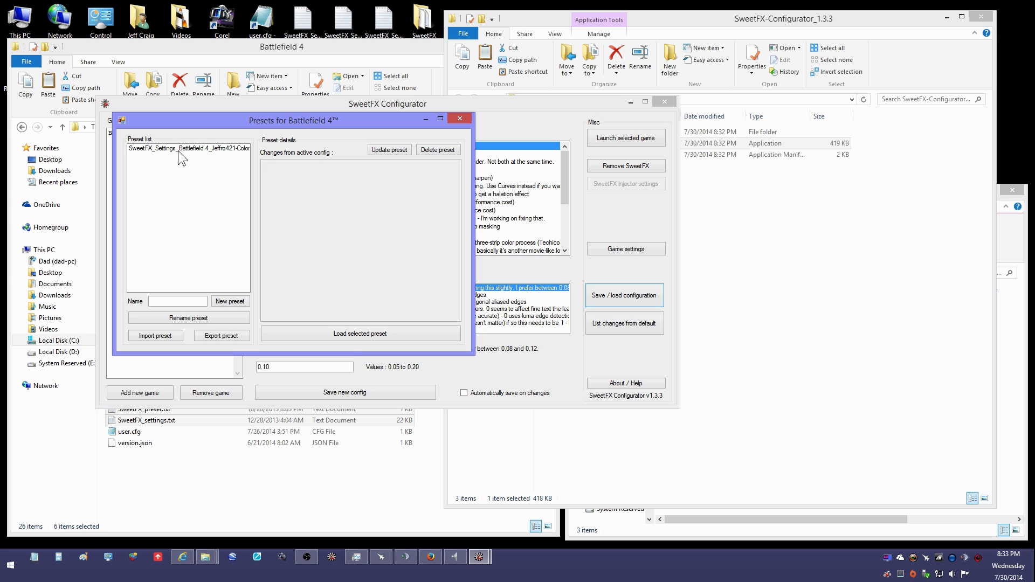
mouse_move(301, 289)
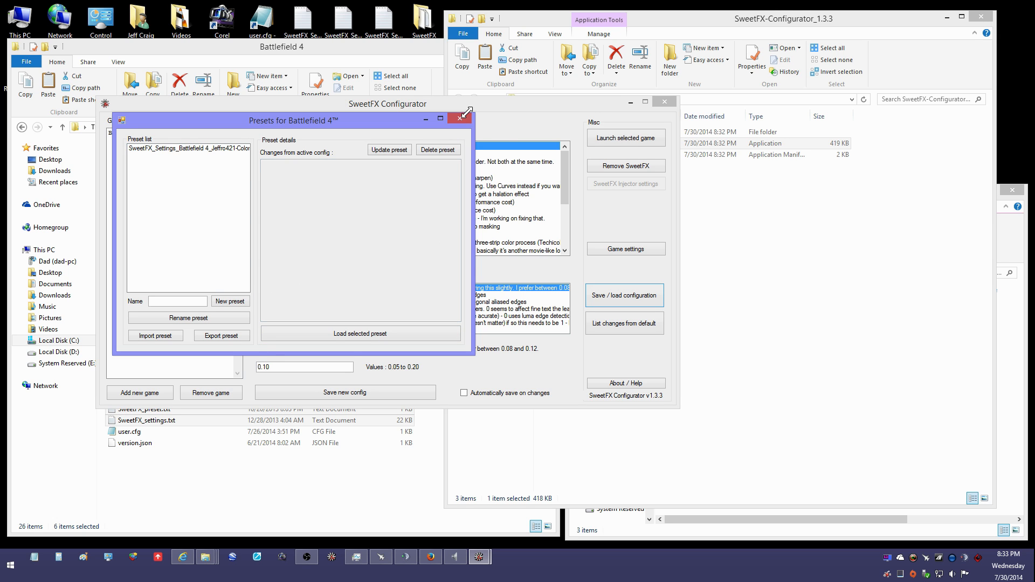
- Load the Jeffro421 ColorSharp preset: SMAA threshold 0.12, LumaSharpen and Cineon DPX on
left_click(458, 117)
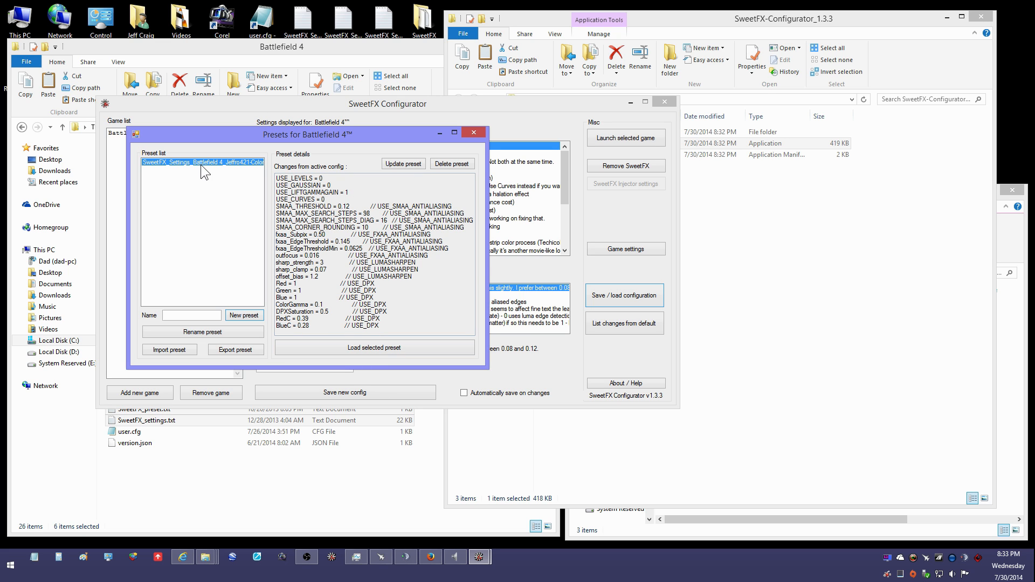
left_click(374, 348)
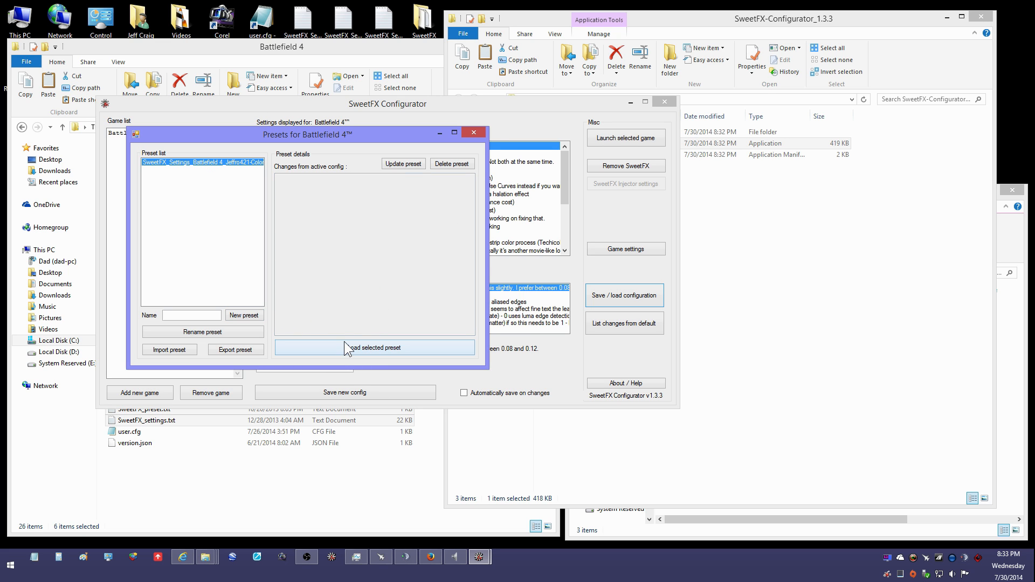
left_click(374, 347)
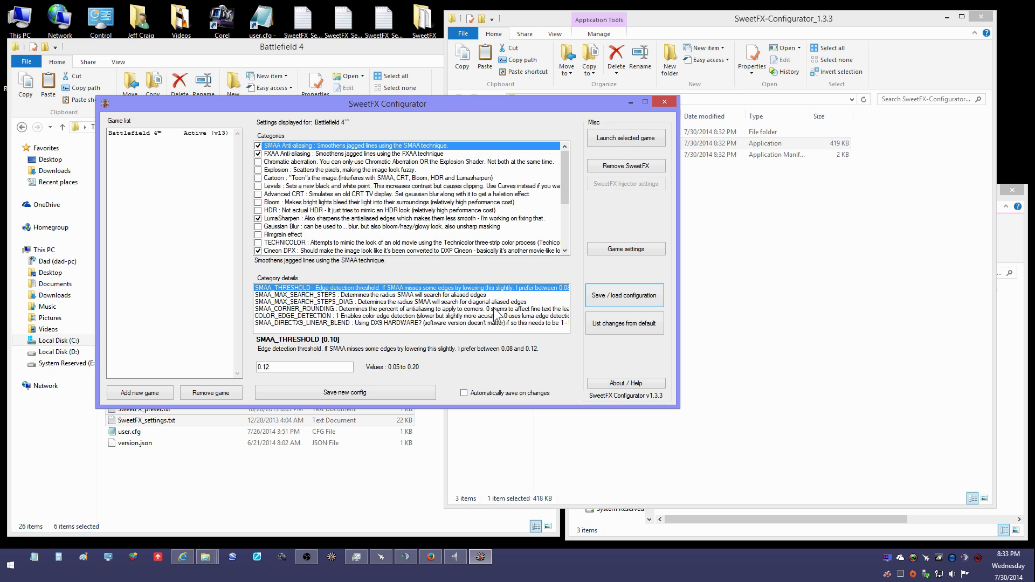
mouse_move(357, 160)
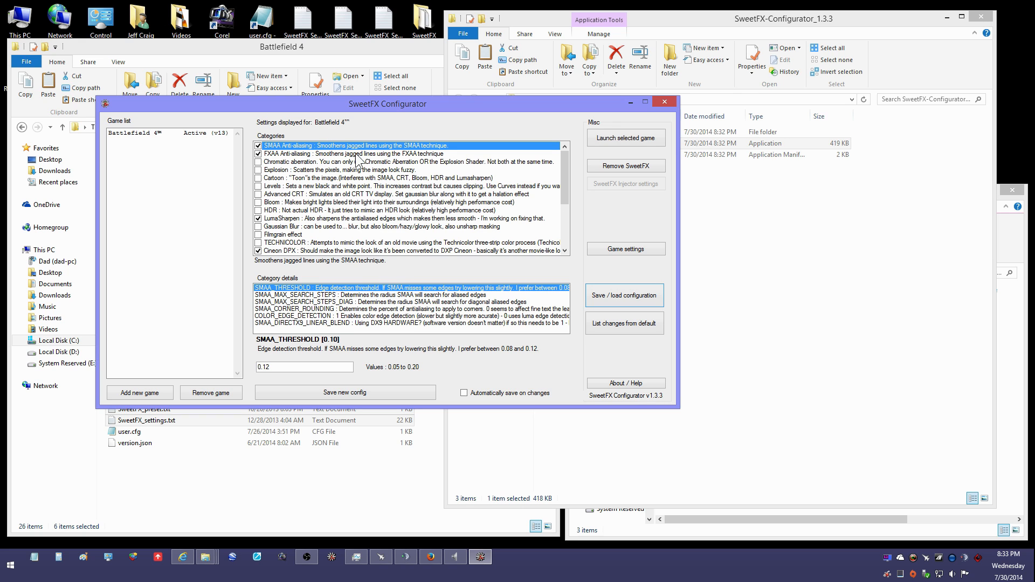
mouse_move(344, 392)
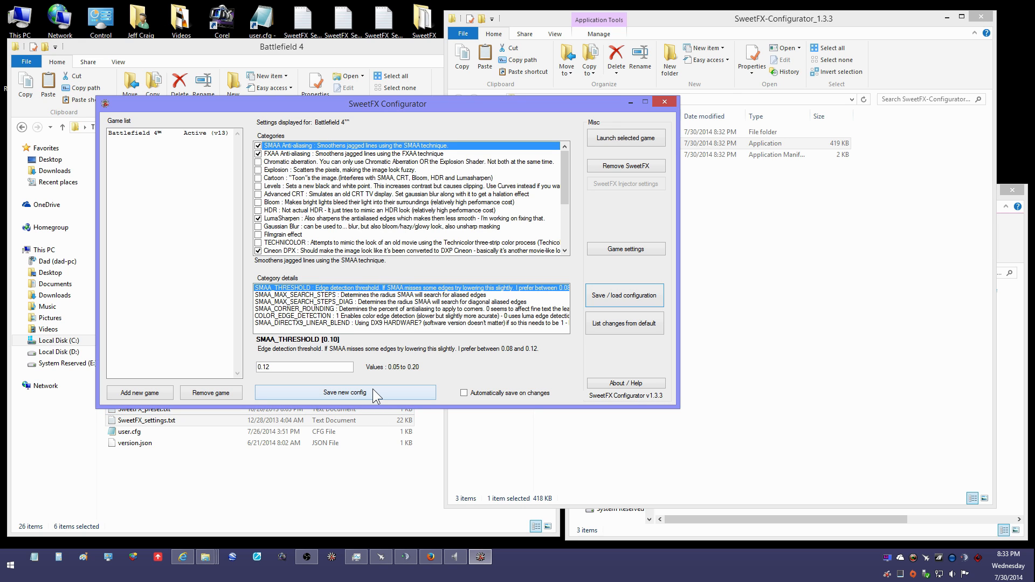
- Save the new config, rewriting SweetFX_settings.txt and keeping a .orig backup
left_click(344, 392)
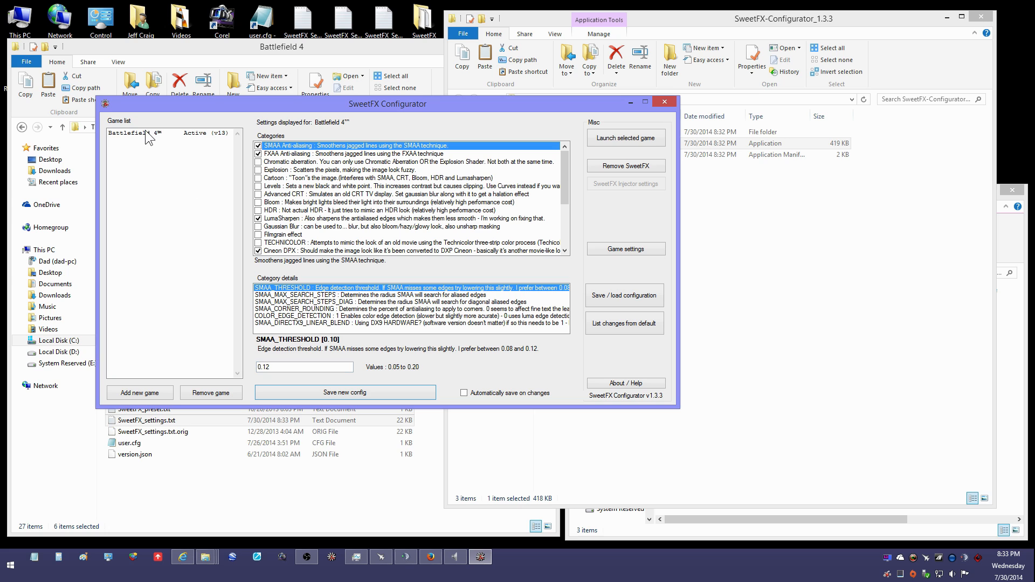
mouse_move(509, 578)
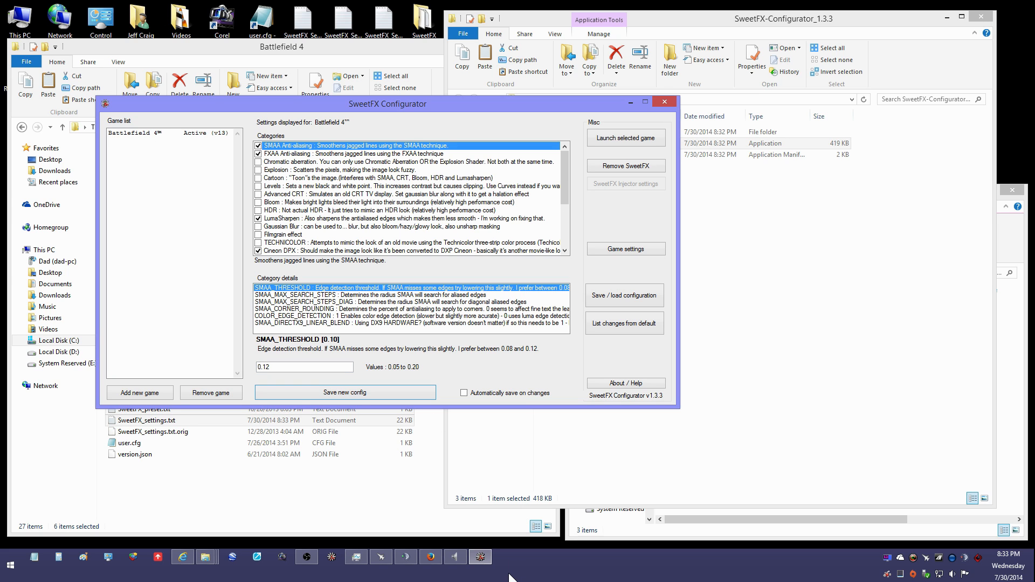
mouse_move(503, 482)
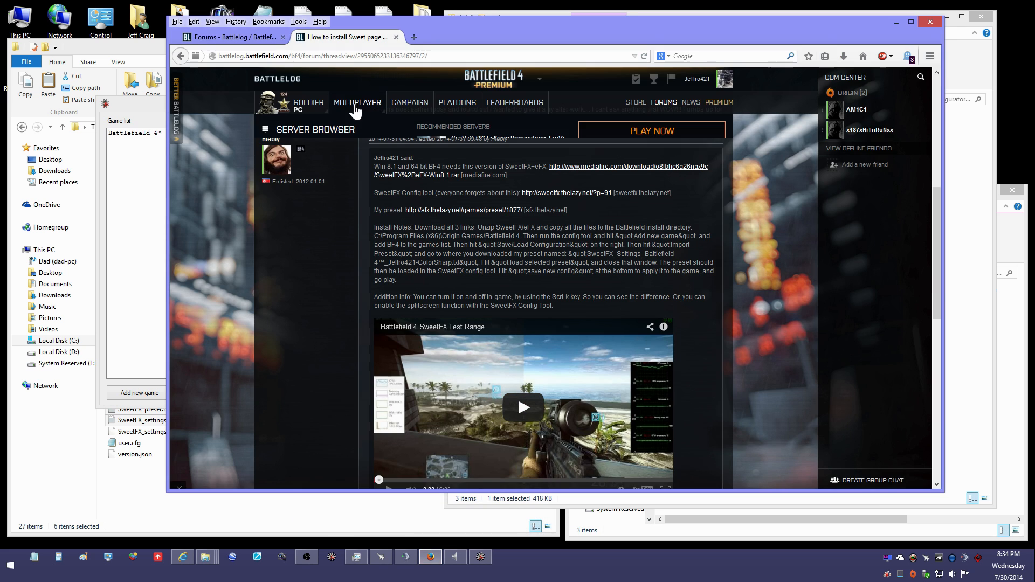
- Start a Test Range session from Battlelog's Multiplayer section
left_click(356, 103)
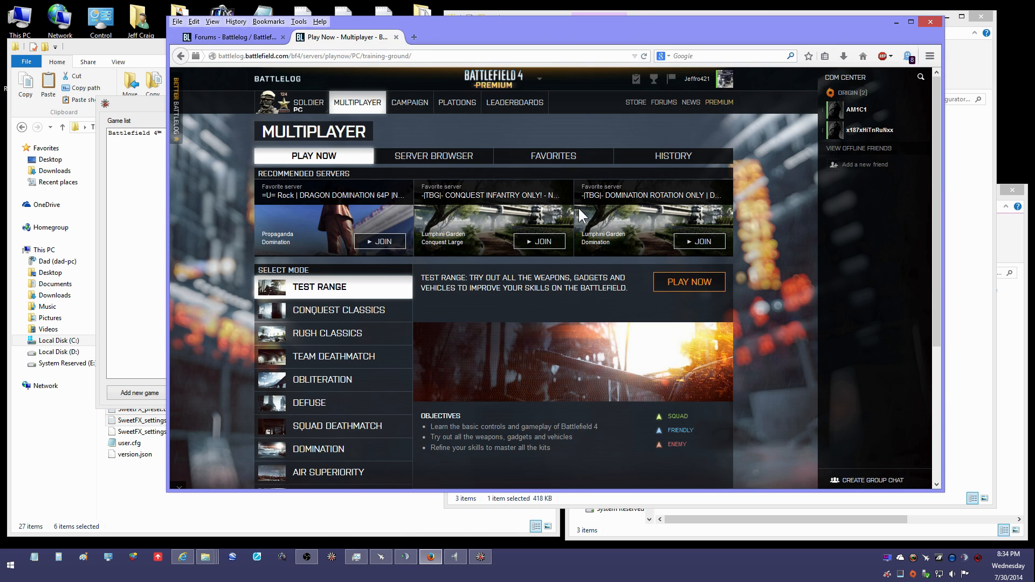
left_click(687, 282)
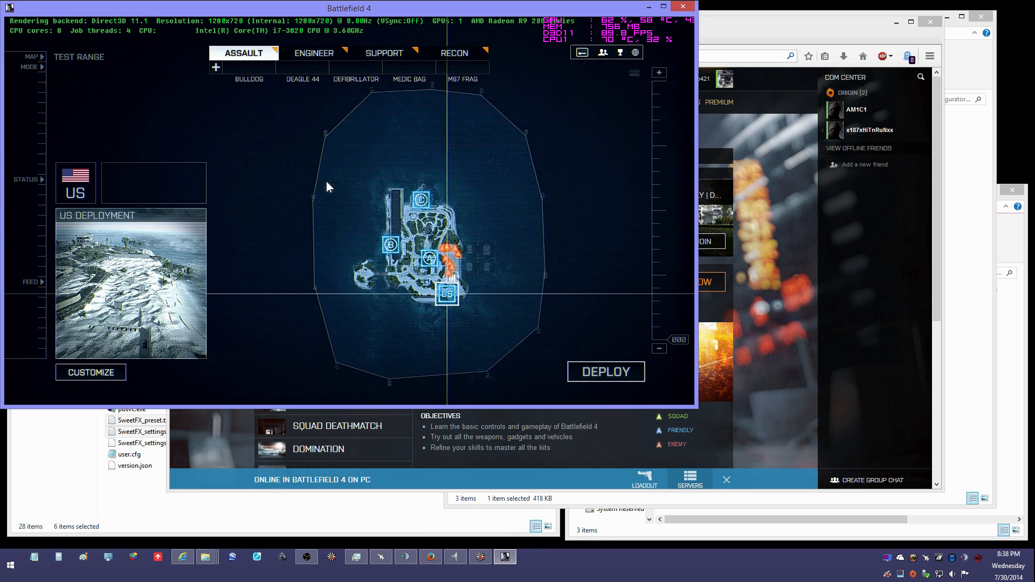
- Set Video Fullscreen Mode to Fullscreen, save and keep the settings, then resume
key("Escape")
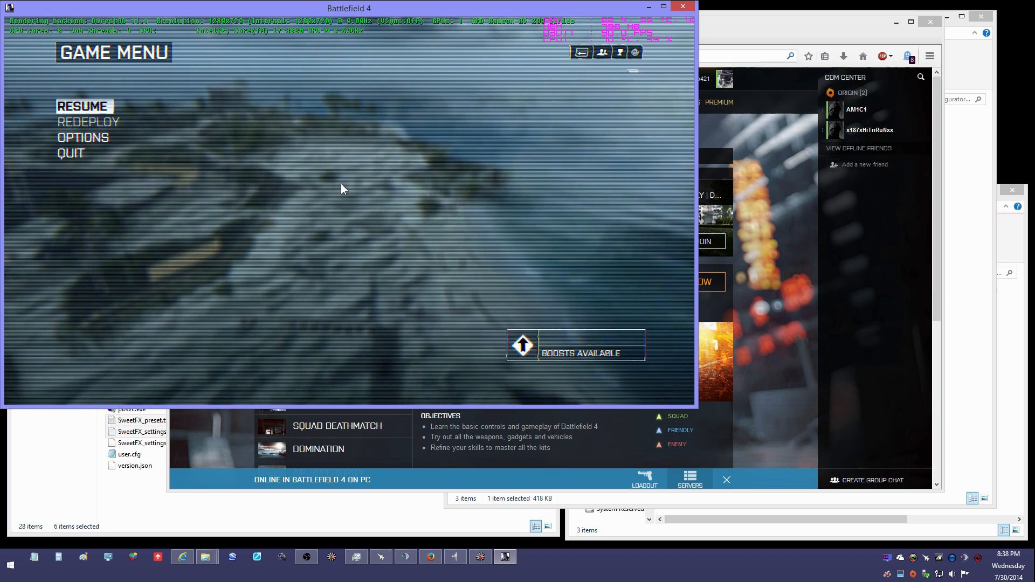
left_click(83, 137)
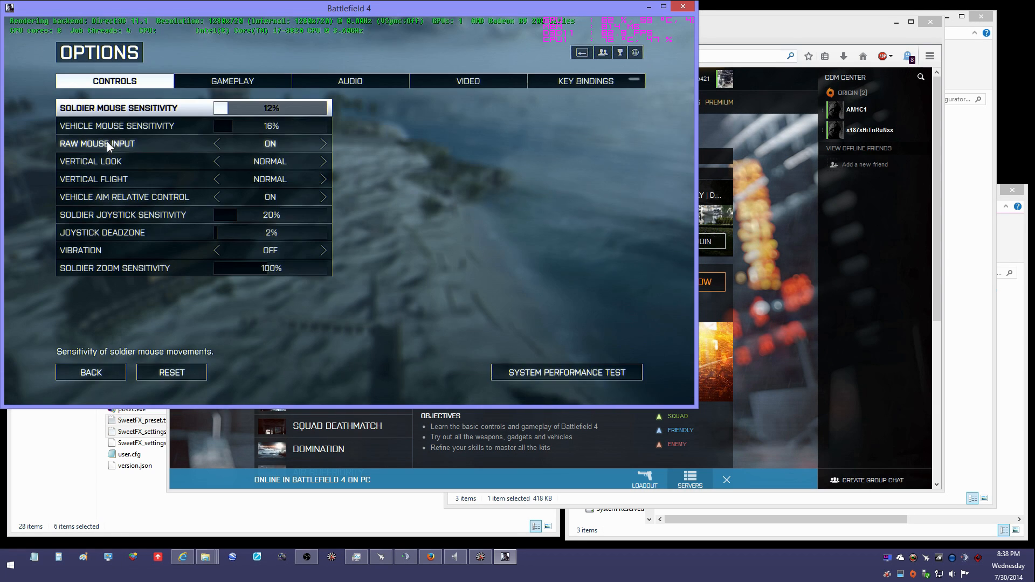
left_click(466, 81)
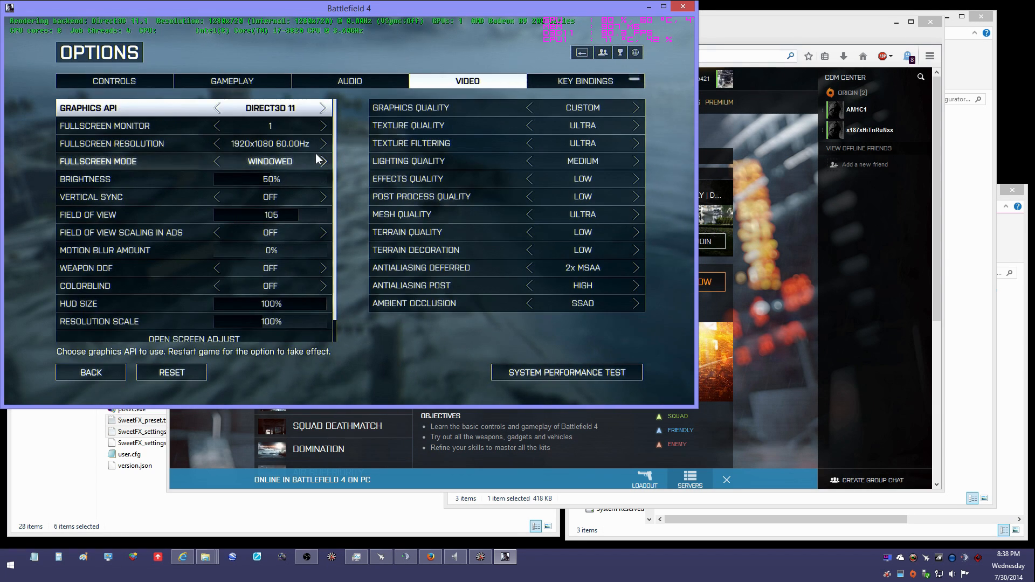
left_click(318, 161)
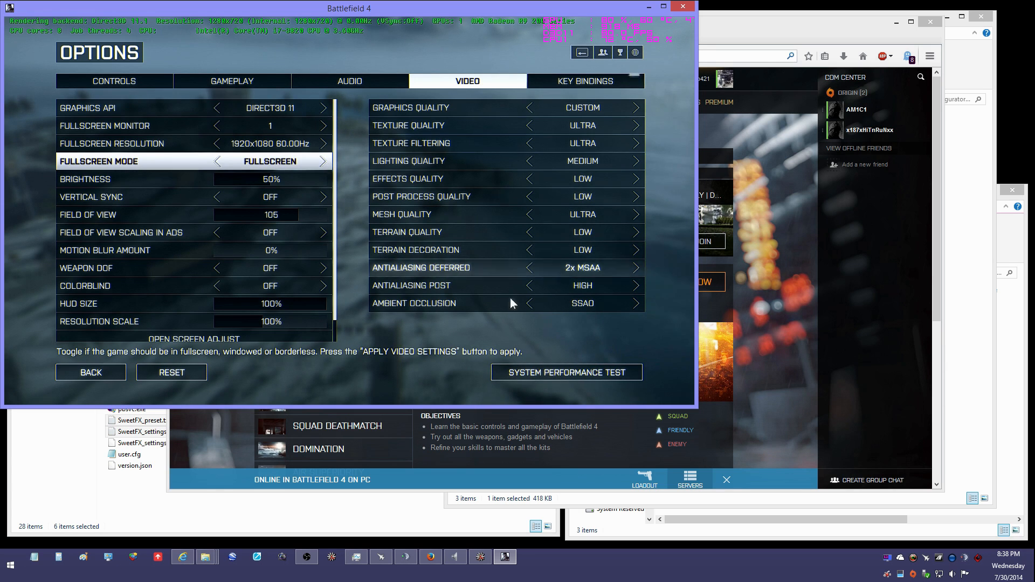
left_click(91, 371)
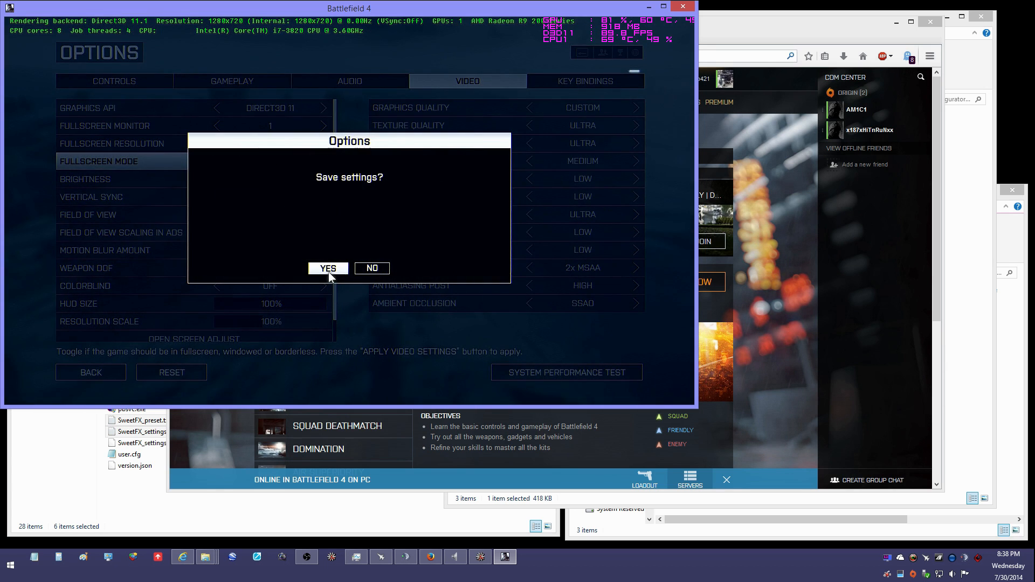
left_click(327, 268)
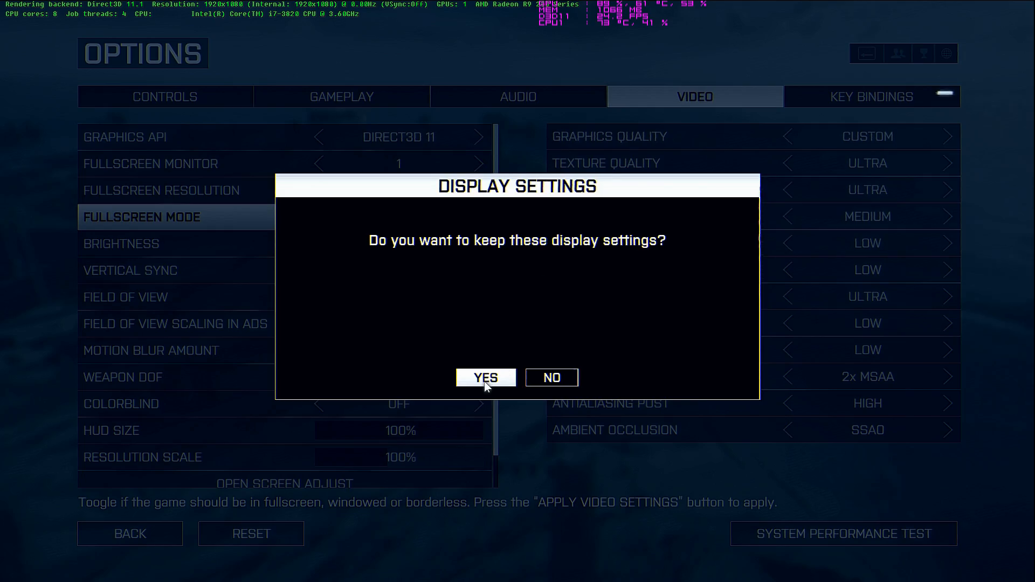
left_click(485, 377)
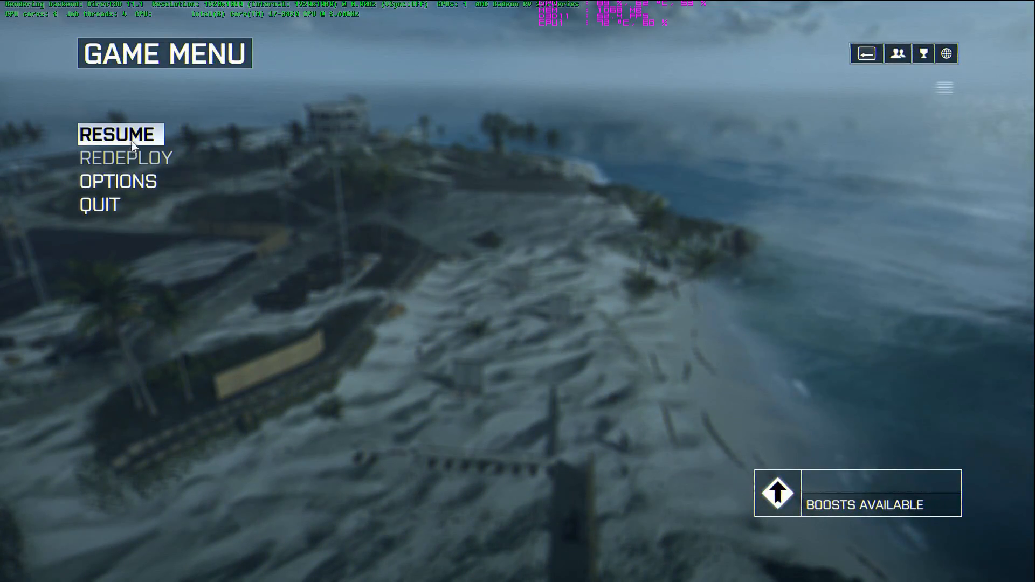
left_click(126, 158)
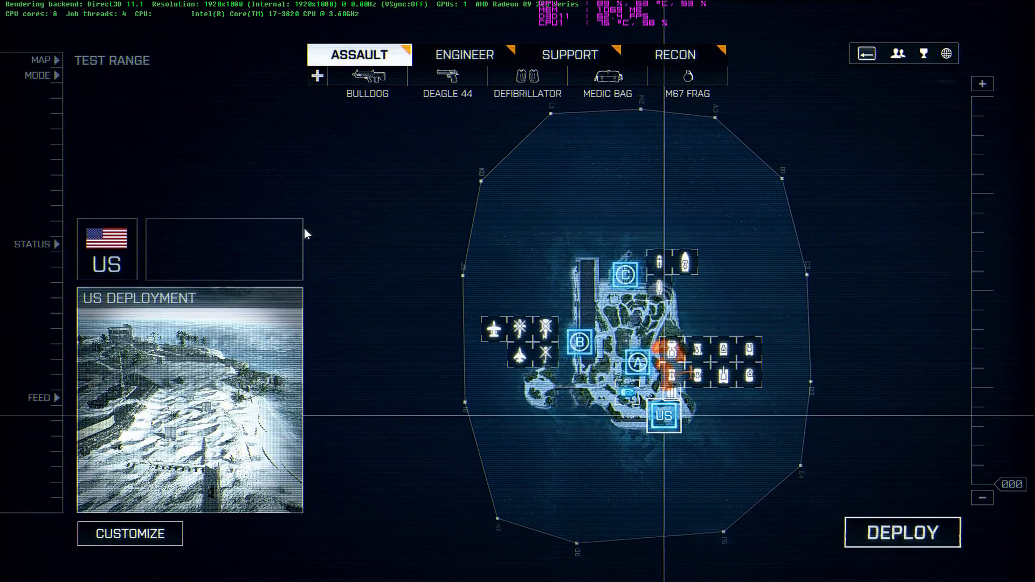
- Deploy the soldier onto the Test Range beach to view the ColorSharp effect in first person
left_click(902, 532)
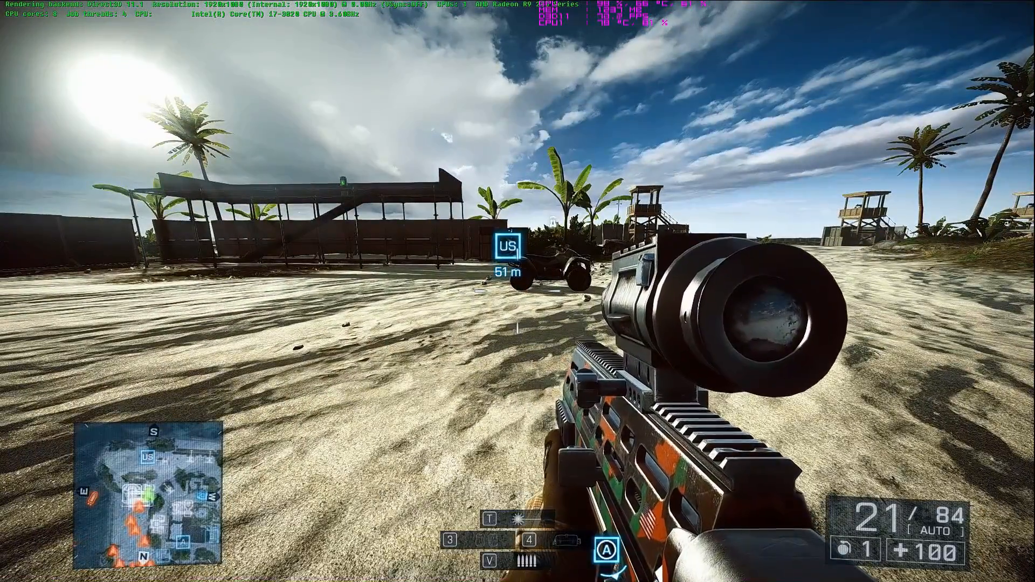
key("Escape")
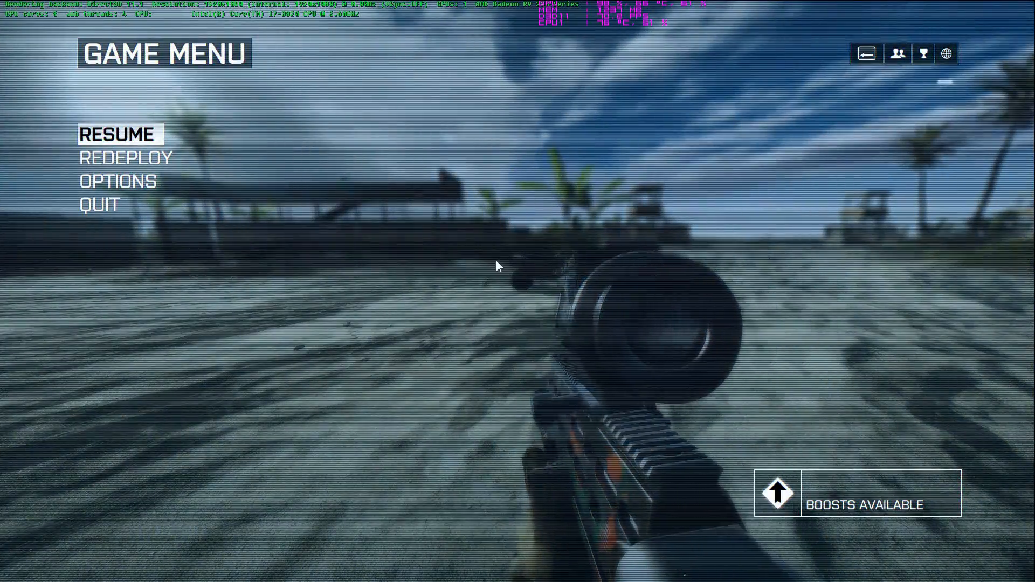
key("alt+tab")
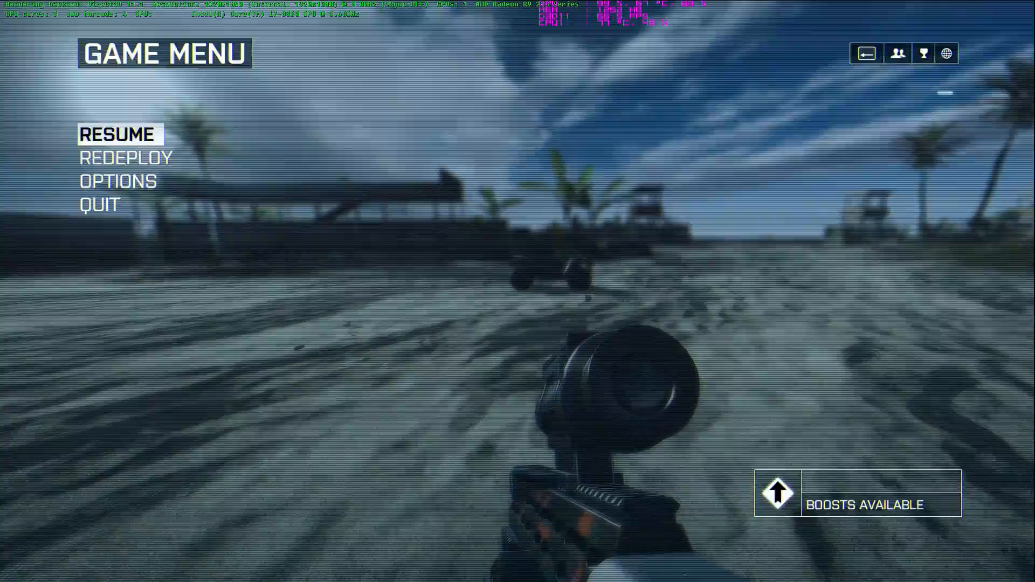
left_click(119, 135)
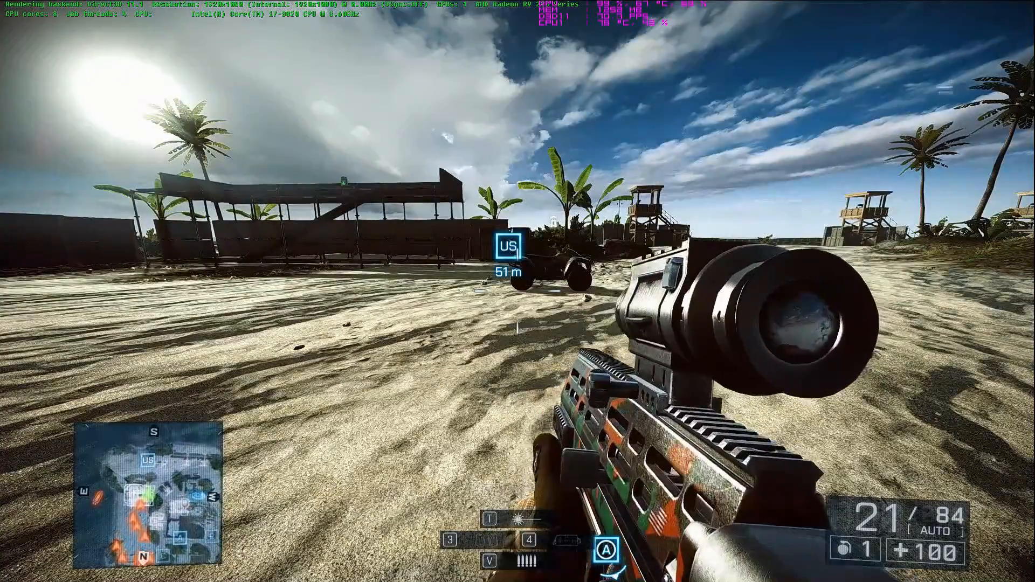